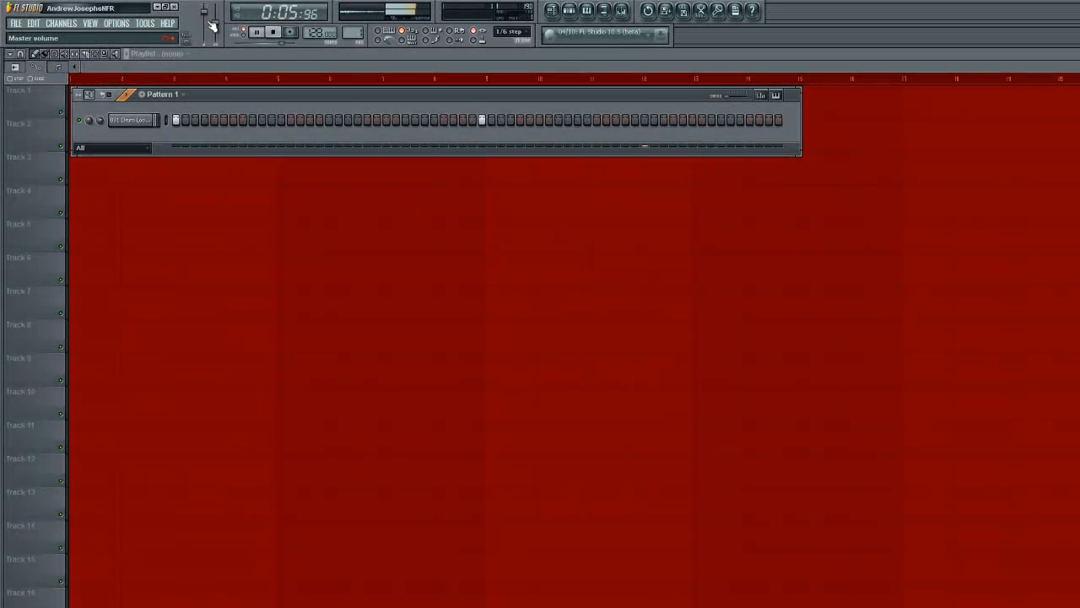
- Stop the drum loop playback and reset the song position to zero
left_click(273, 33)
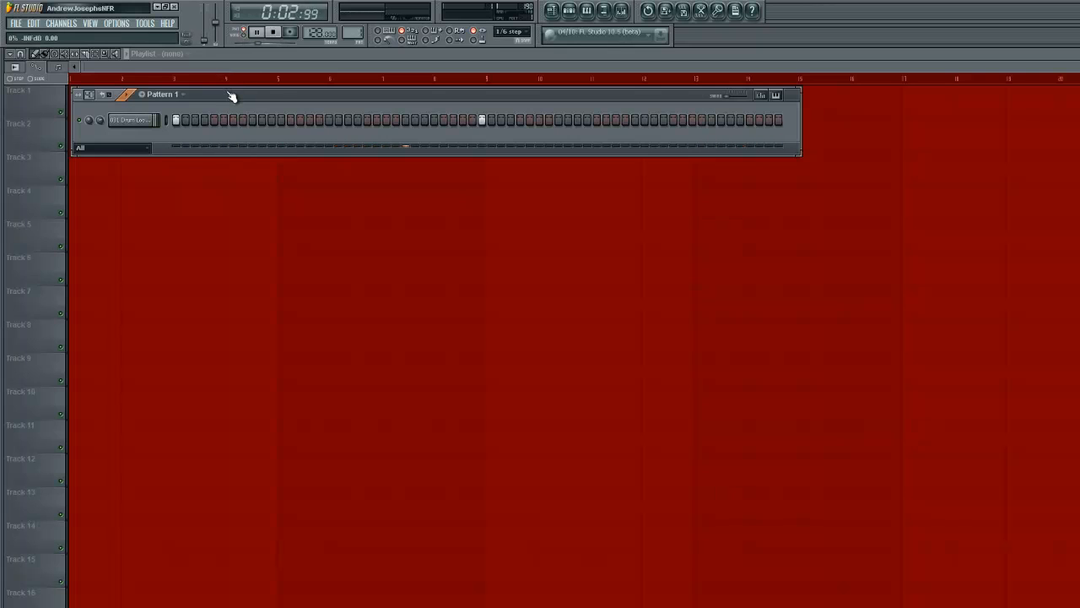
left_click(257, 32)
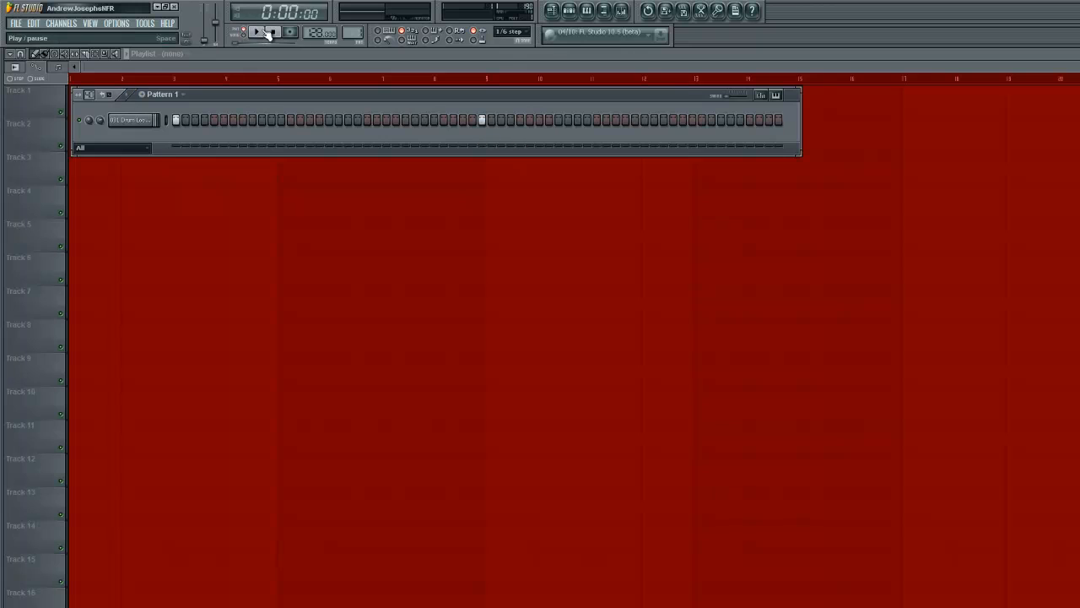
left_click(274, 32)
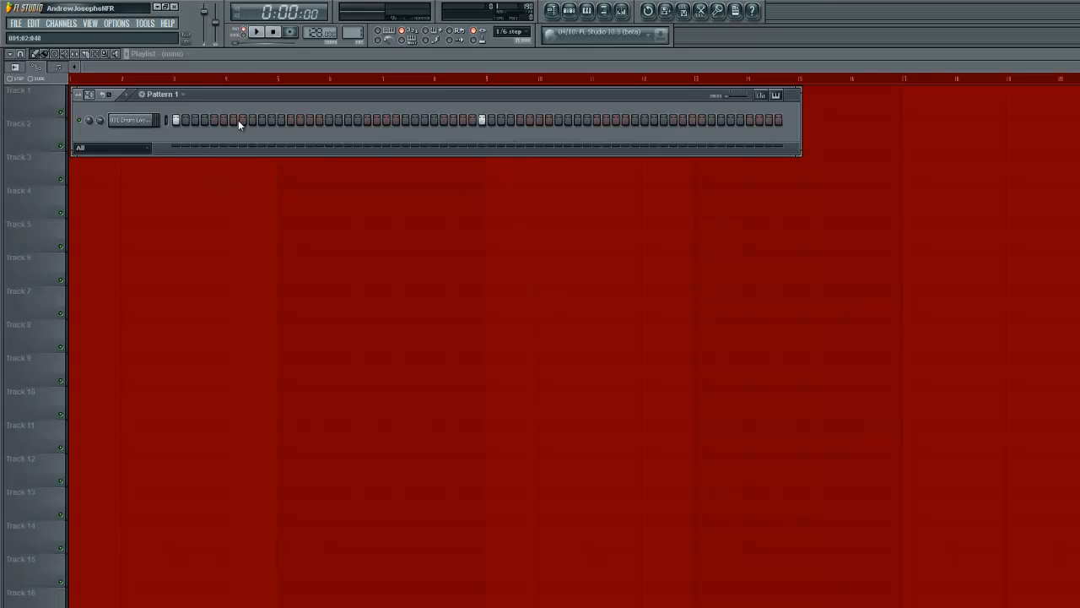
mouse_move(250, 144)
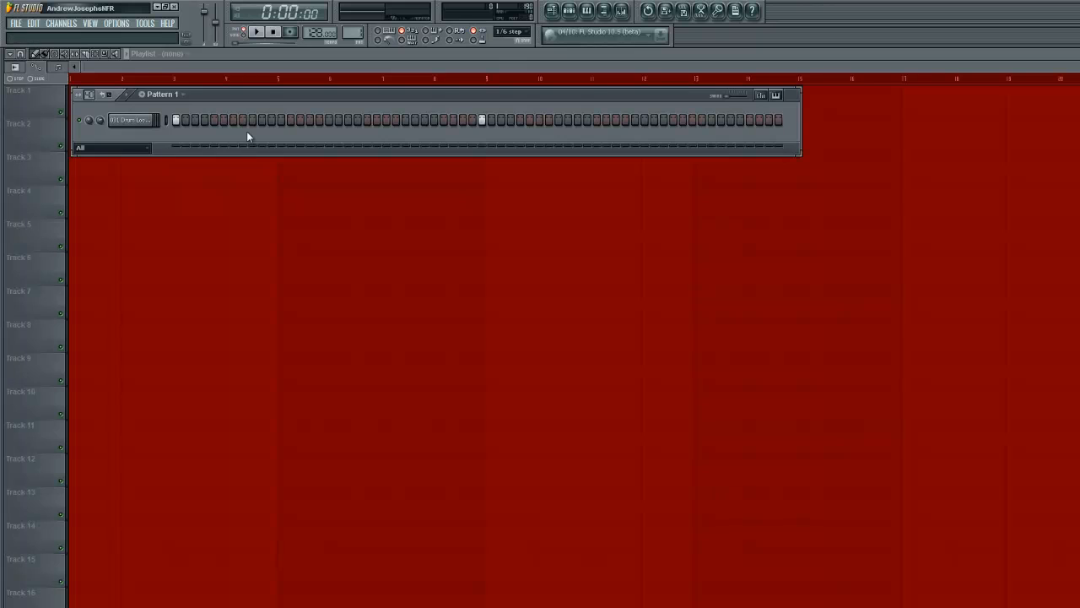
mouse_move(162, 141)
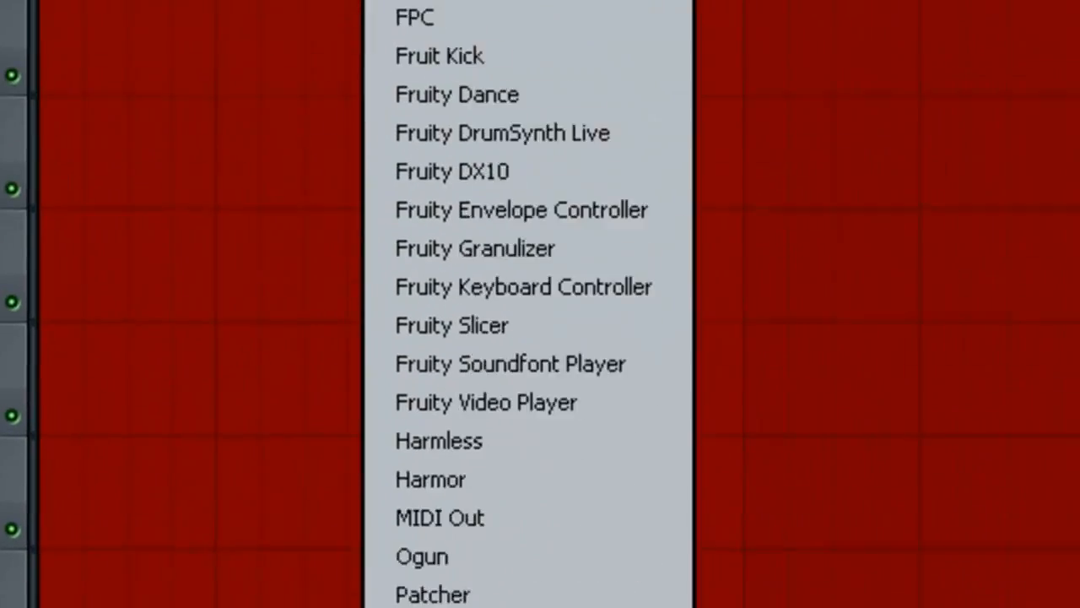
- Insert Harmless as a new channel and bring up the mixer
left_click(439, 440)
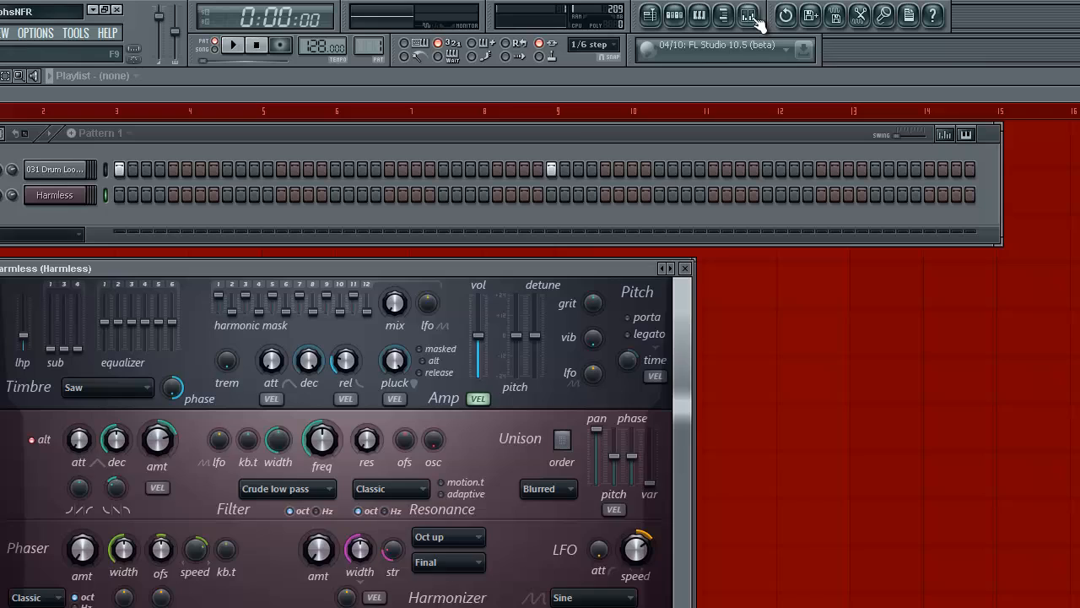
left_click(747, 15)
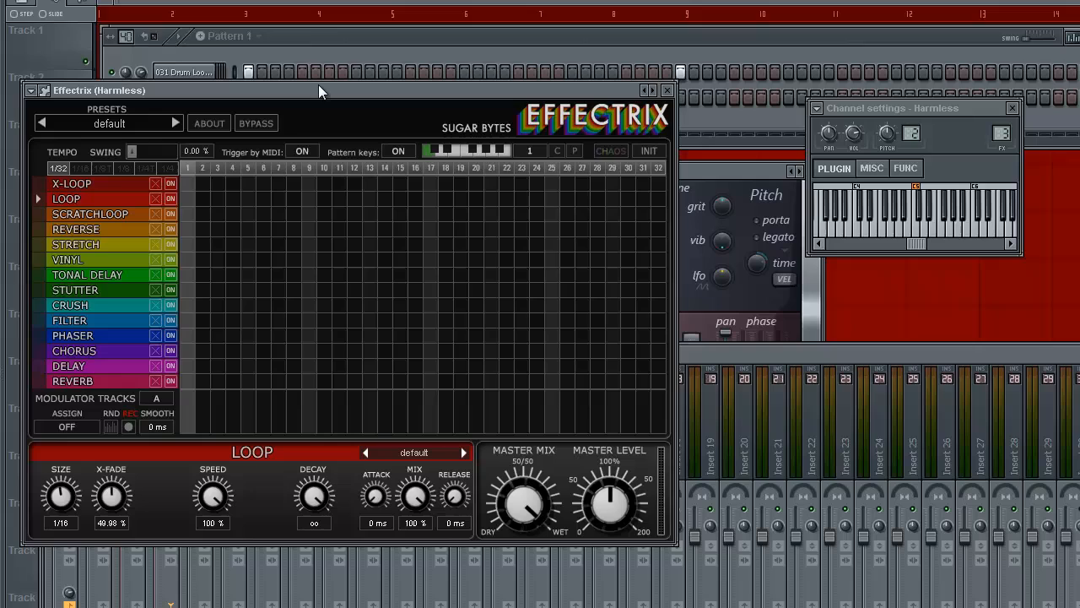
mouse_move(319, 94)
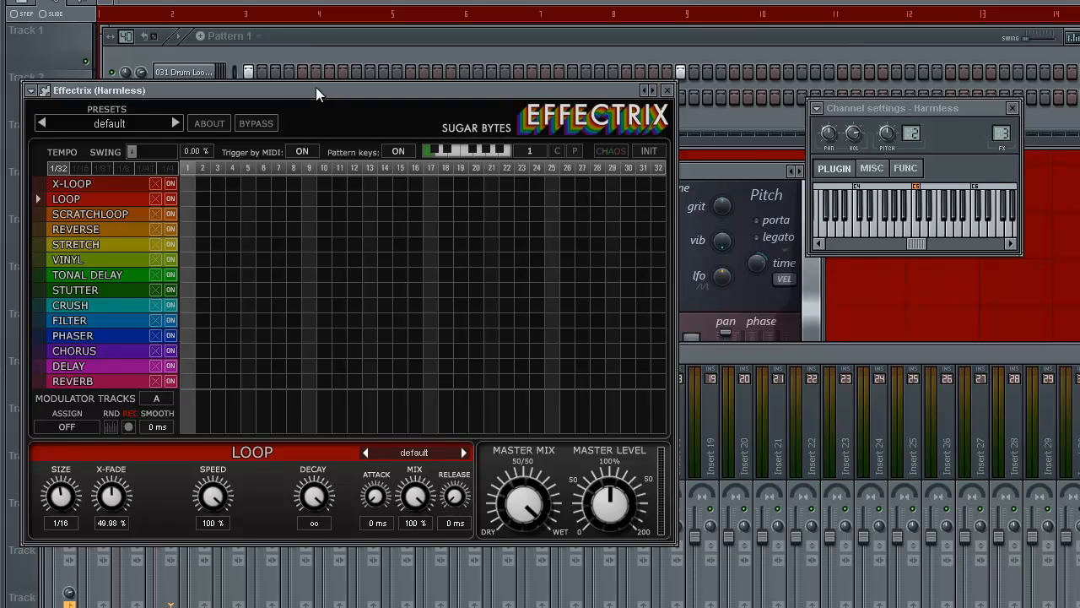
mouse_move(253, 295)
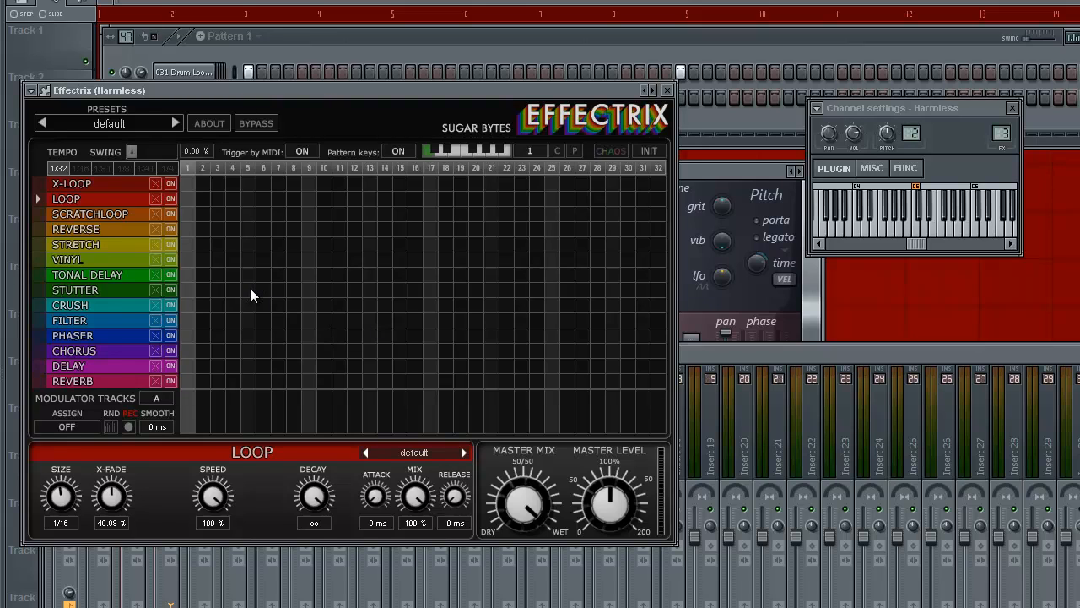
mouse_move(622, 248)
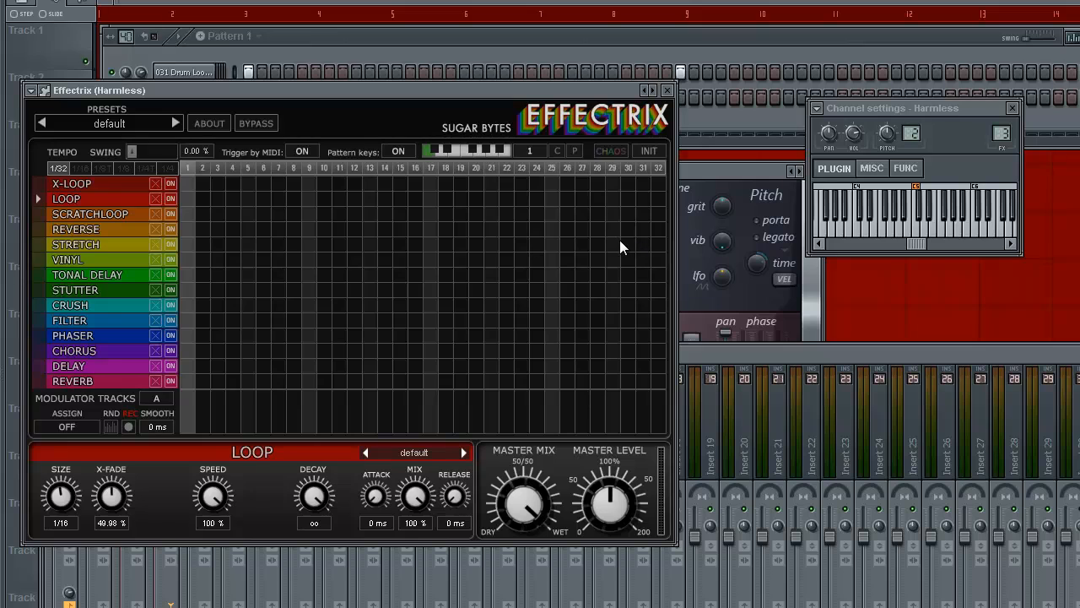
mouse_move(292, 111)
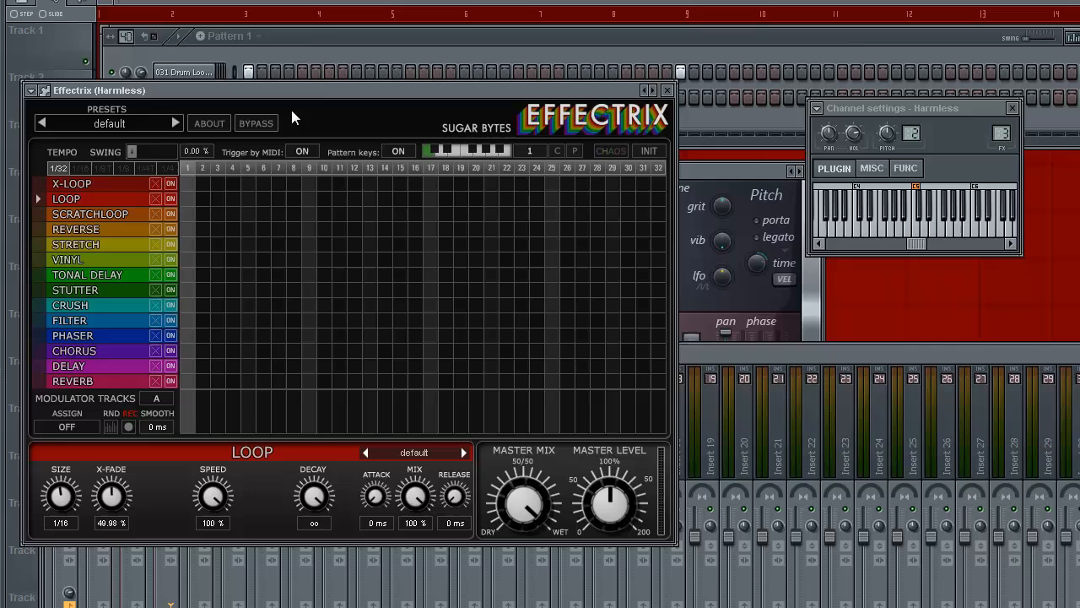
mouse_move(345, 123)
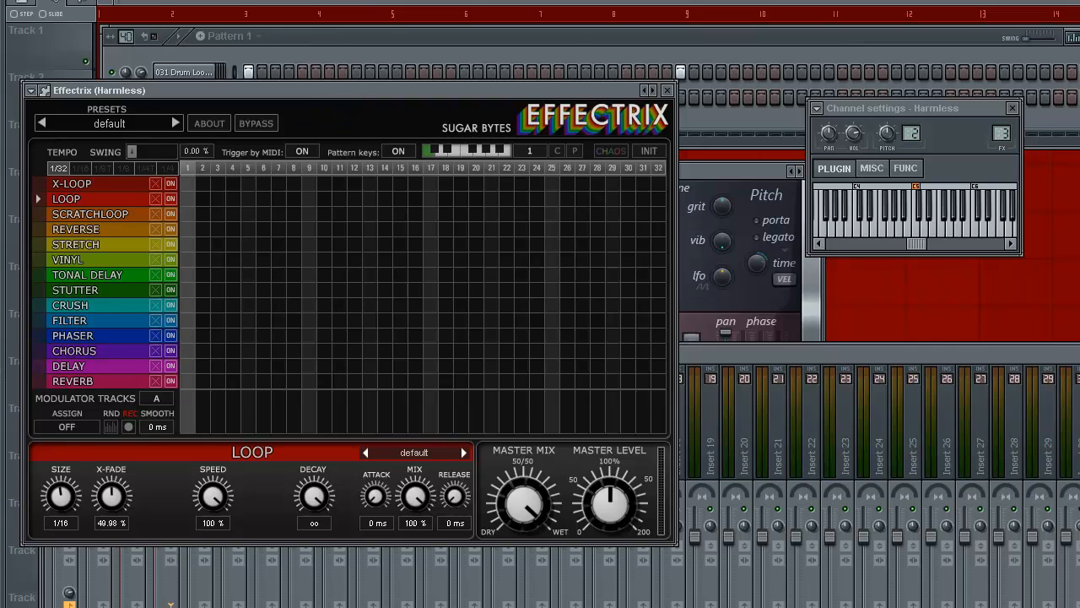
mouse_move(682, 251)
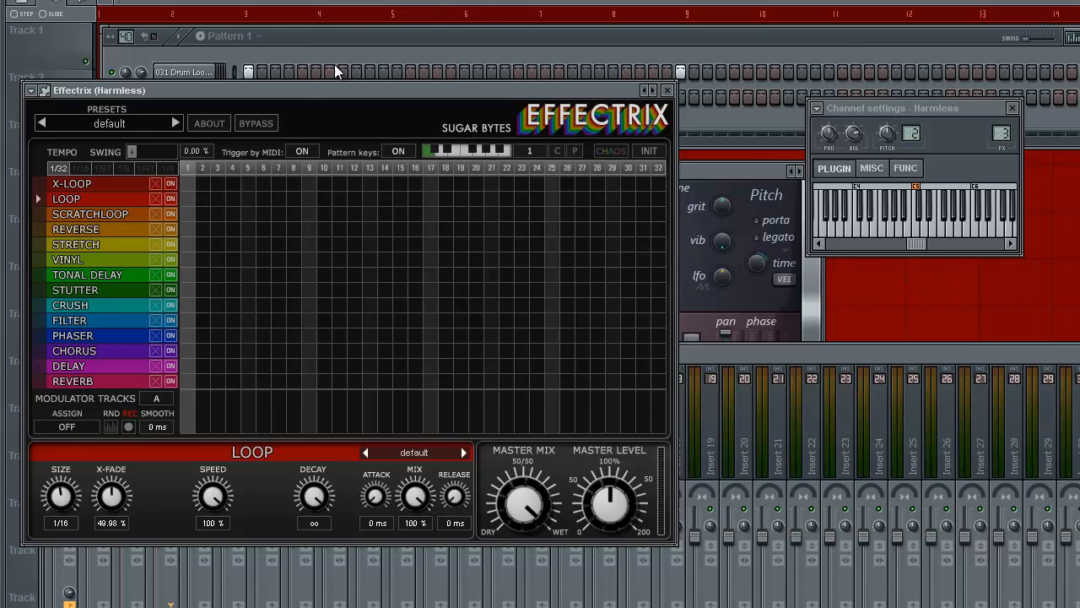
mouse_move(312, 106)
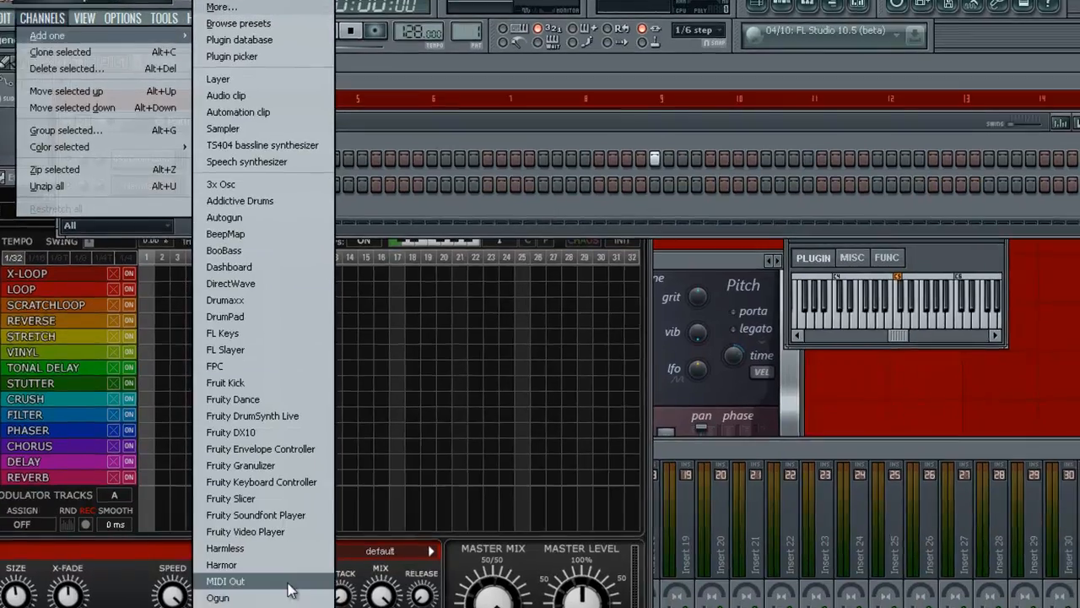
- Choose MIDI Out from the plugin list
left_click(225, 580)
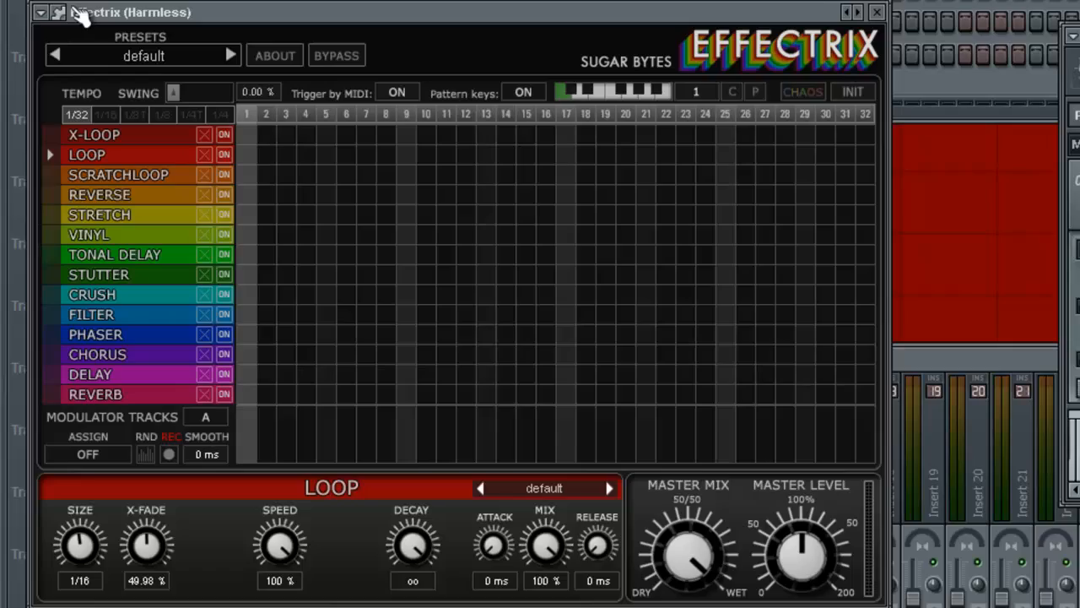
left_click(60, 12)
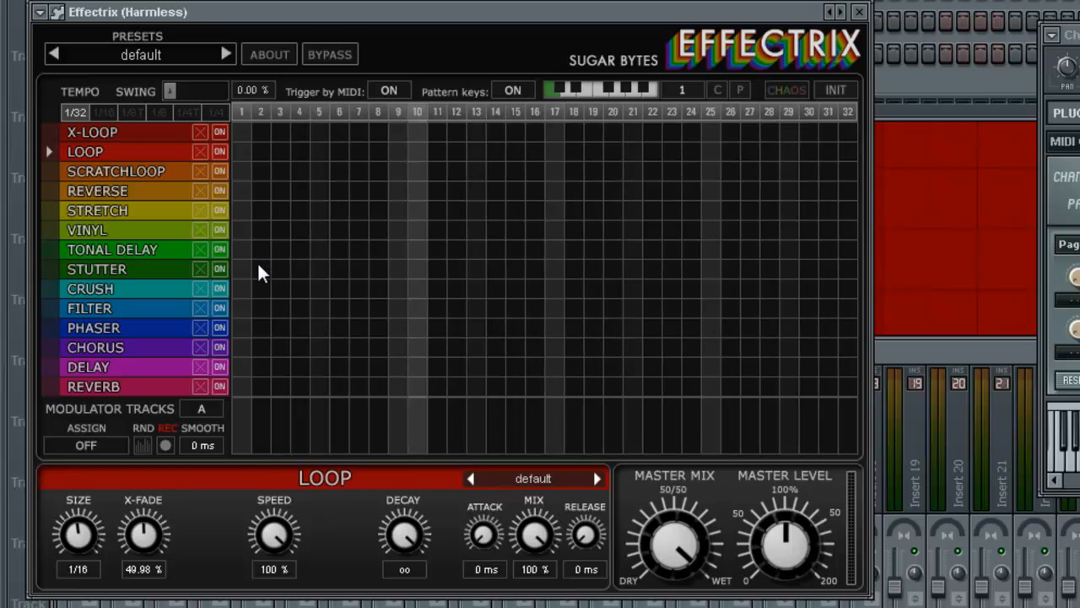
mouse_move(531, 28)
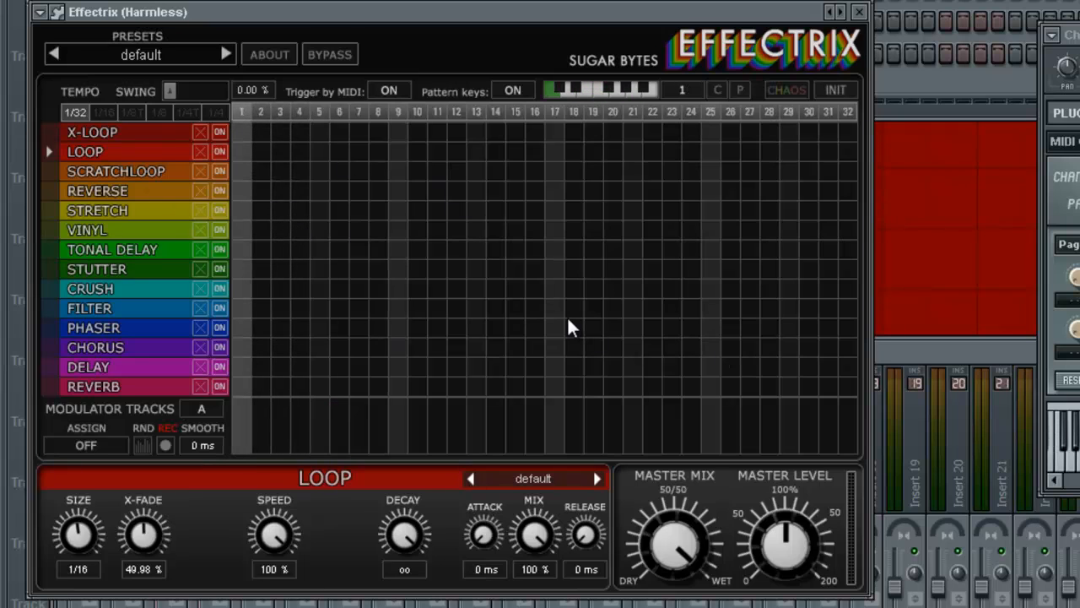
mouse_move(429, 290)
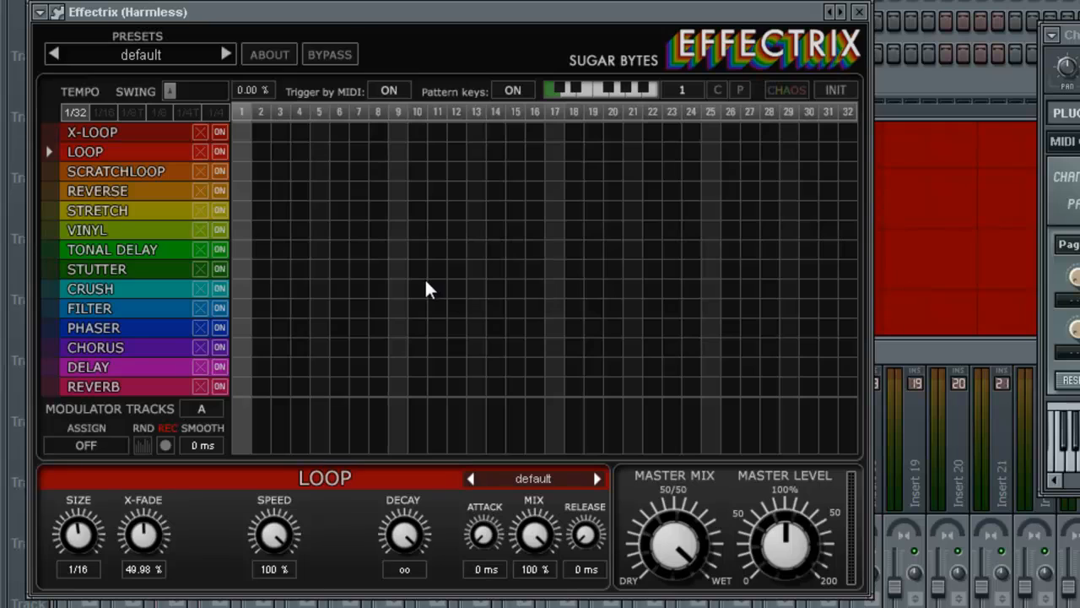
mouse_move(427, 115)
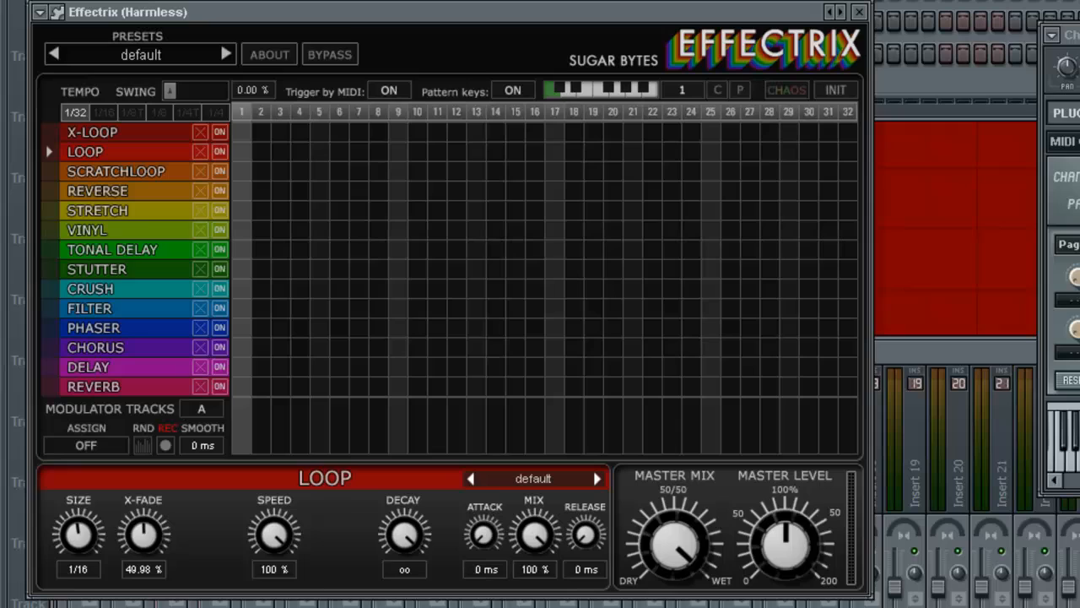
mouse_move(388, 101)
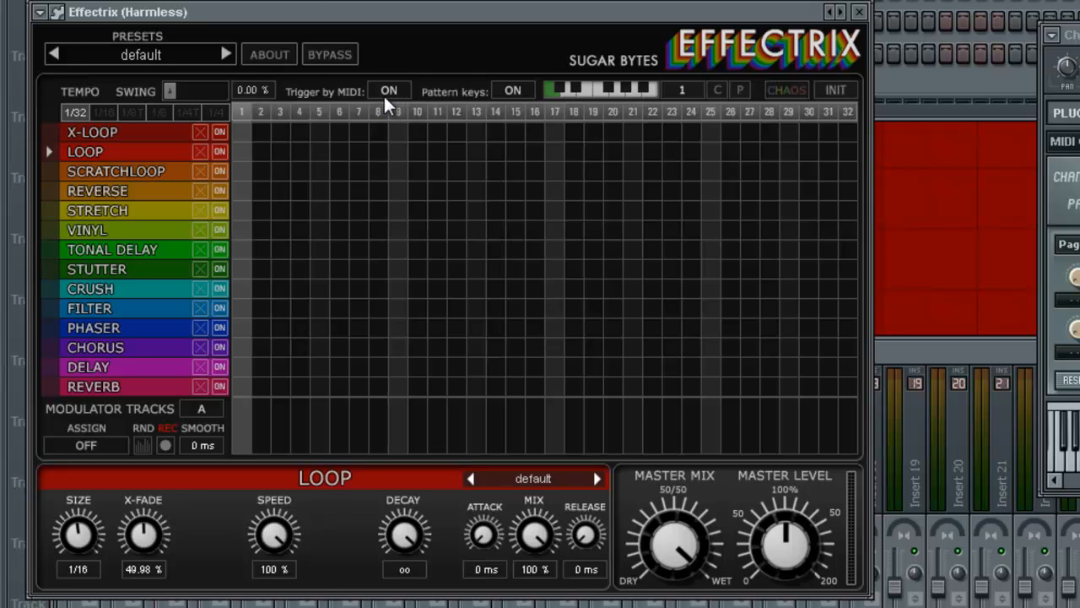
- Switch Effectrix's Trigger by MIDI option from ON to OFF
left_click(389, 90)
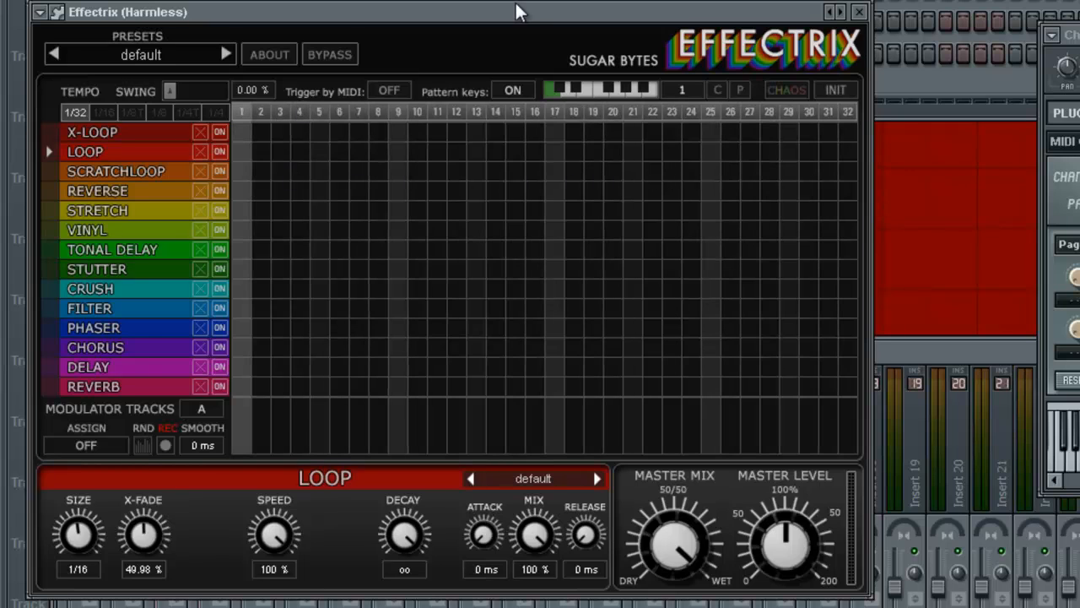
mouse_move(190, 172)
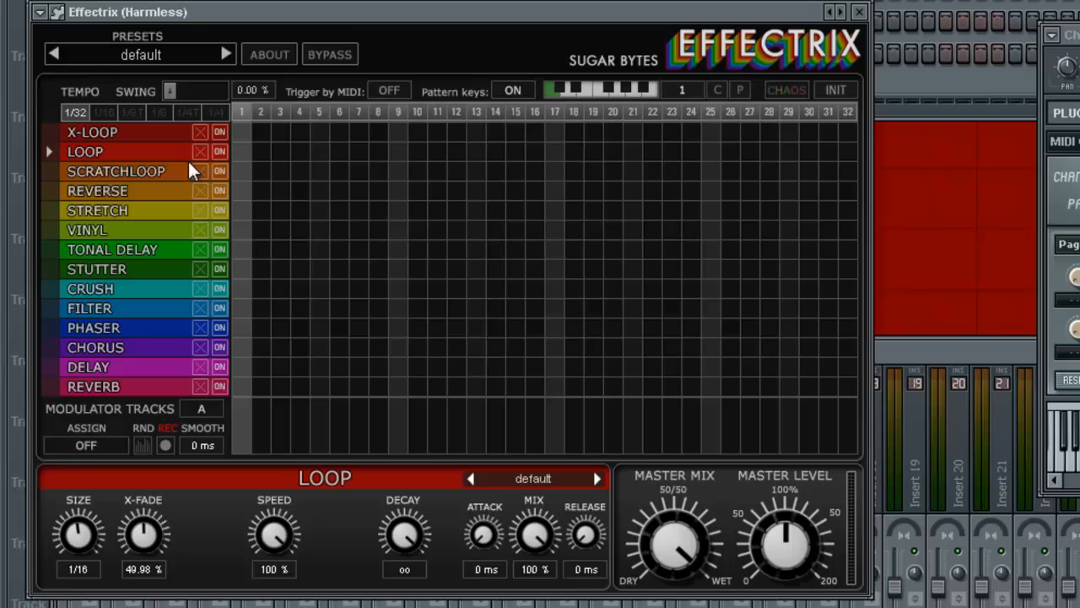
mouse_move(156, 166)
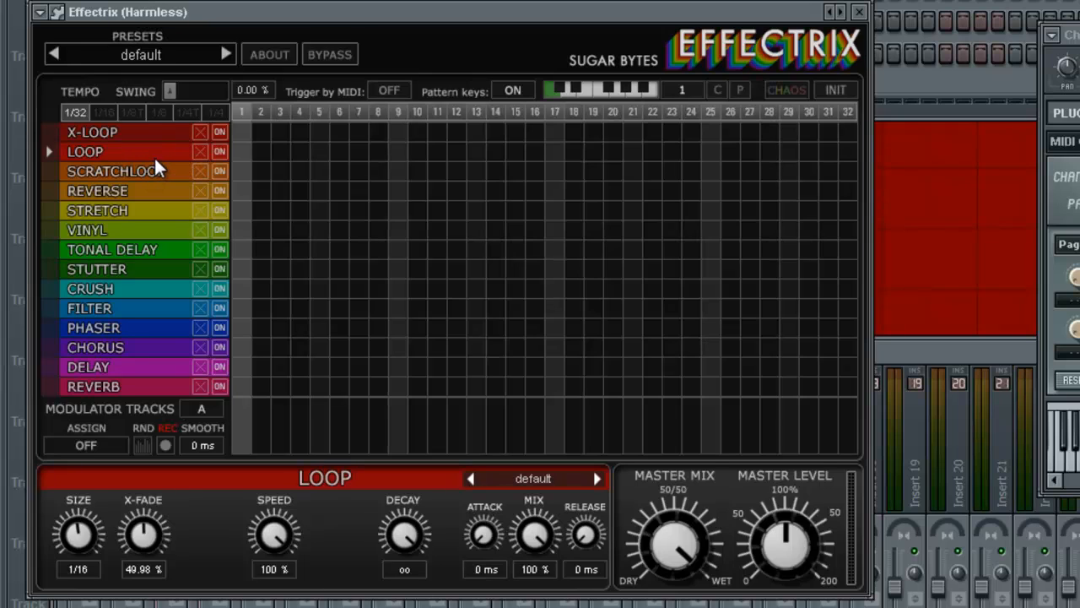
mouse_move(139, 173)
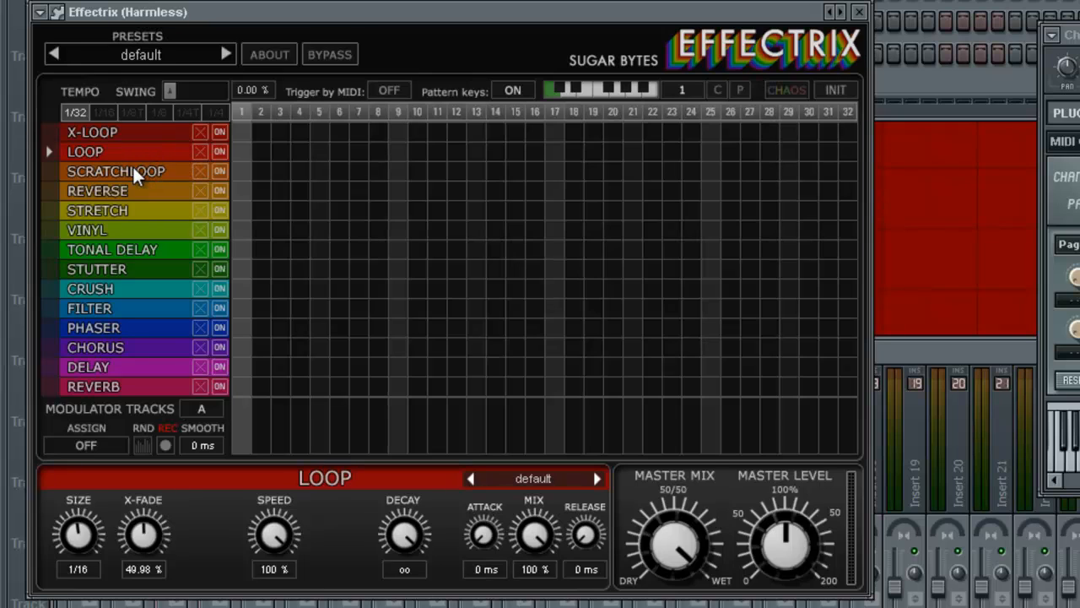
mouse_move(167, 140)
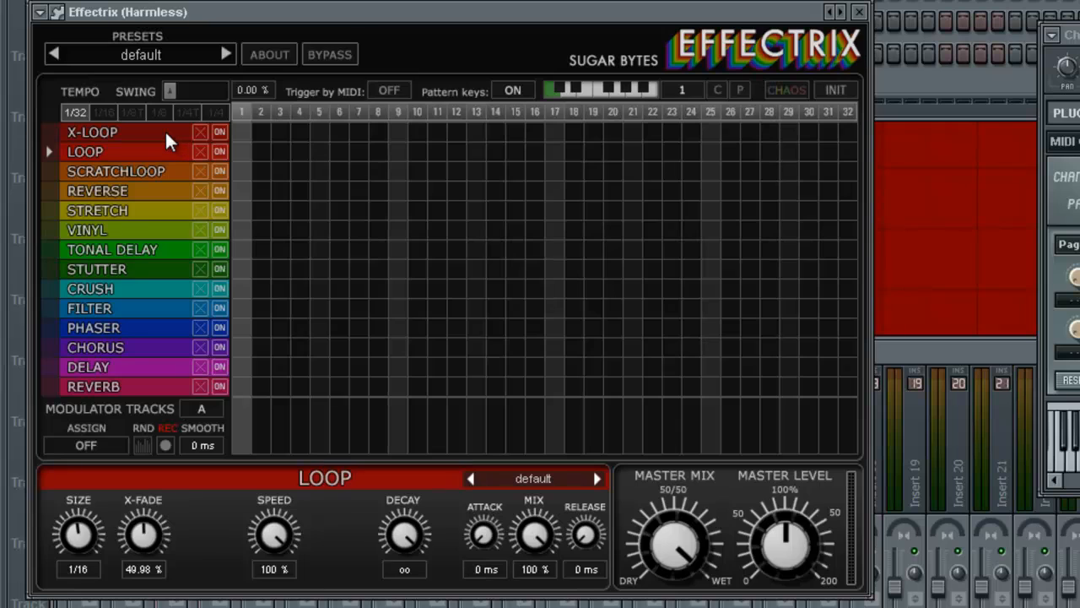
mouse_move(131, 146)
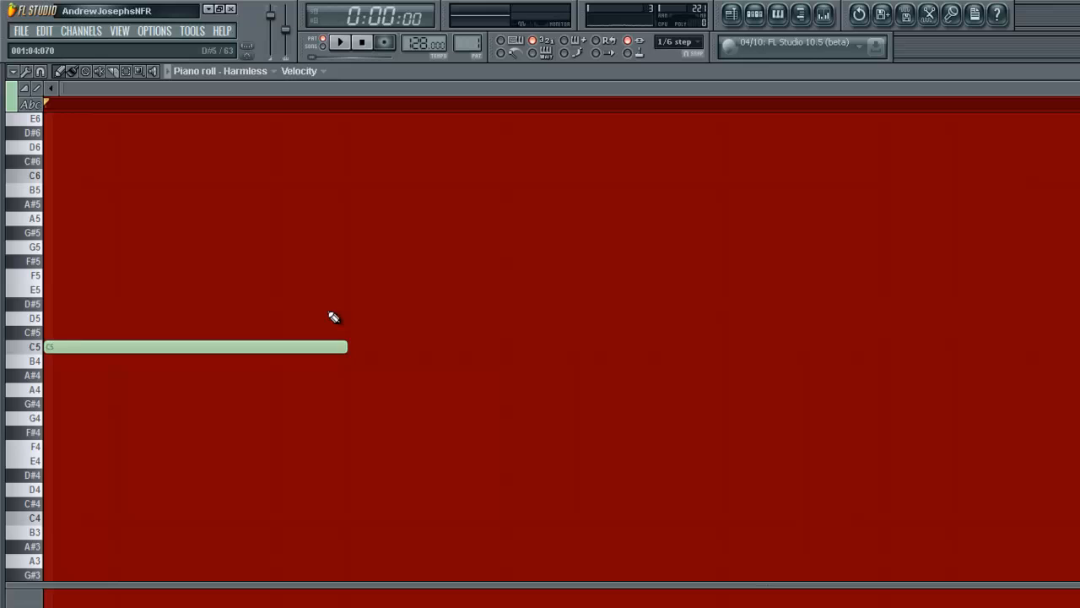
mouse_move(359, 314)
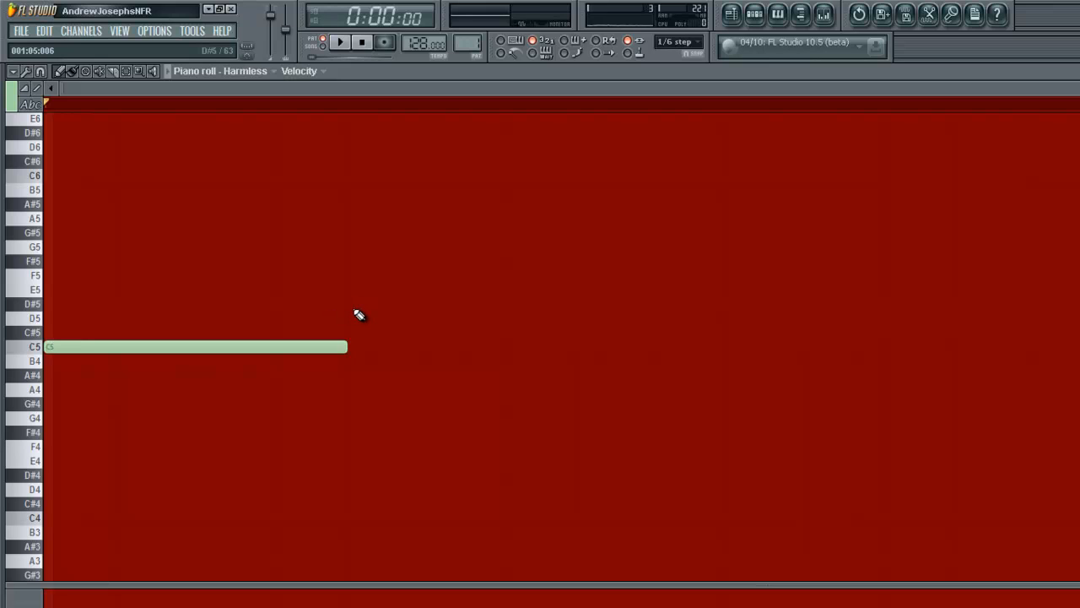
mouse_move(355, 308)
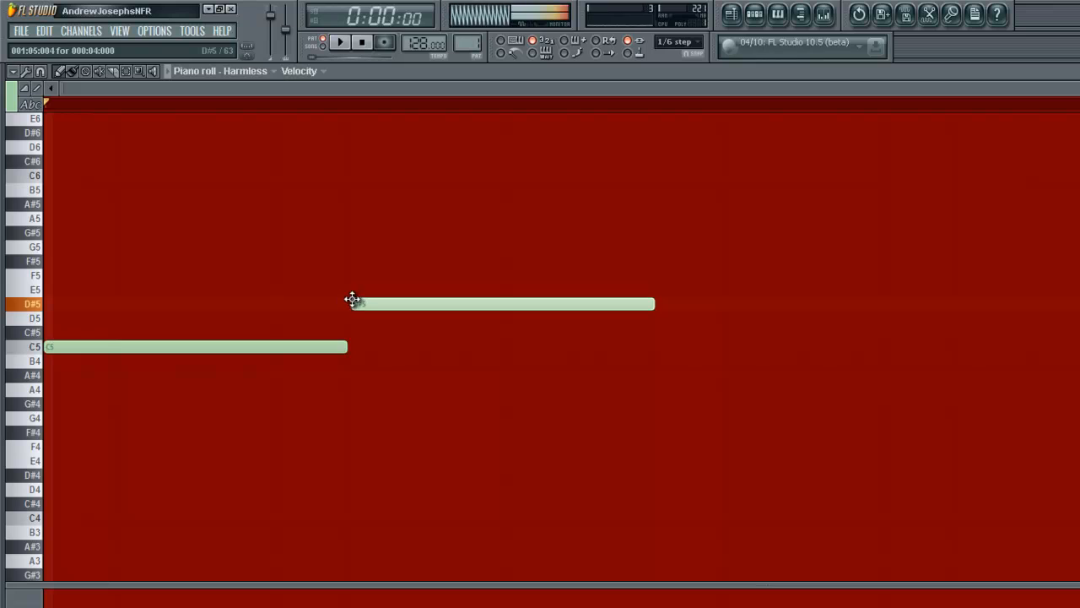
- Adjust a note in the Harmless melody and close the piano roll
left_click_drag(355, 304, 661, 275)
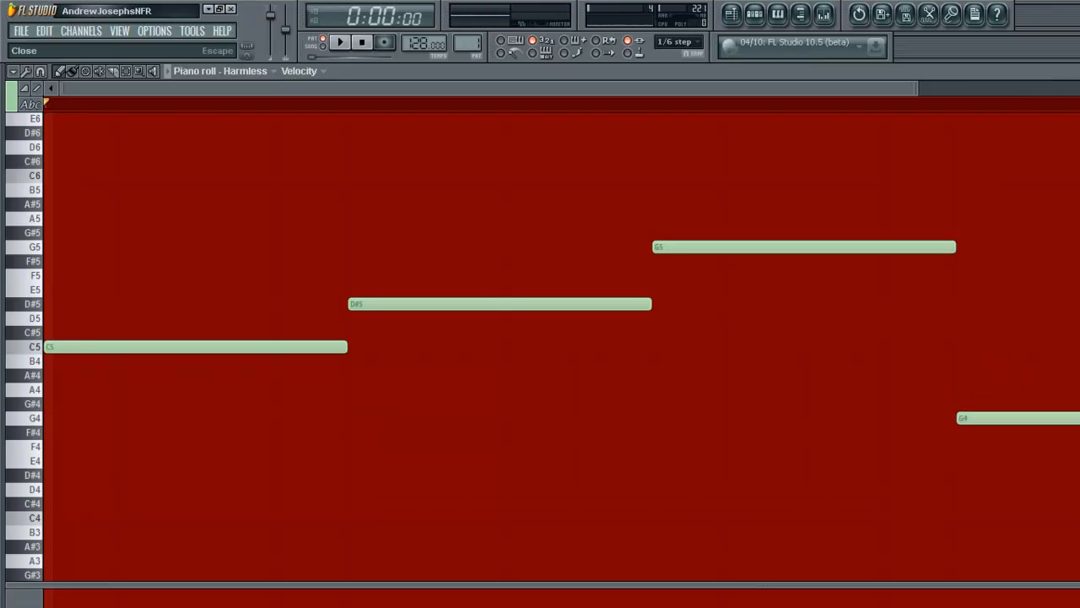
left_click(340, 42)
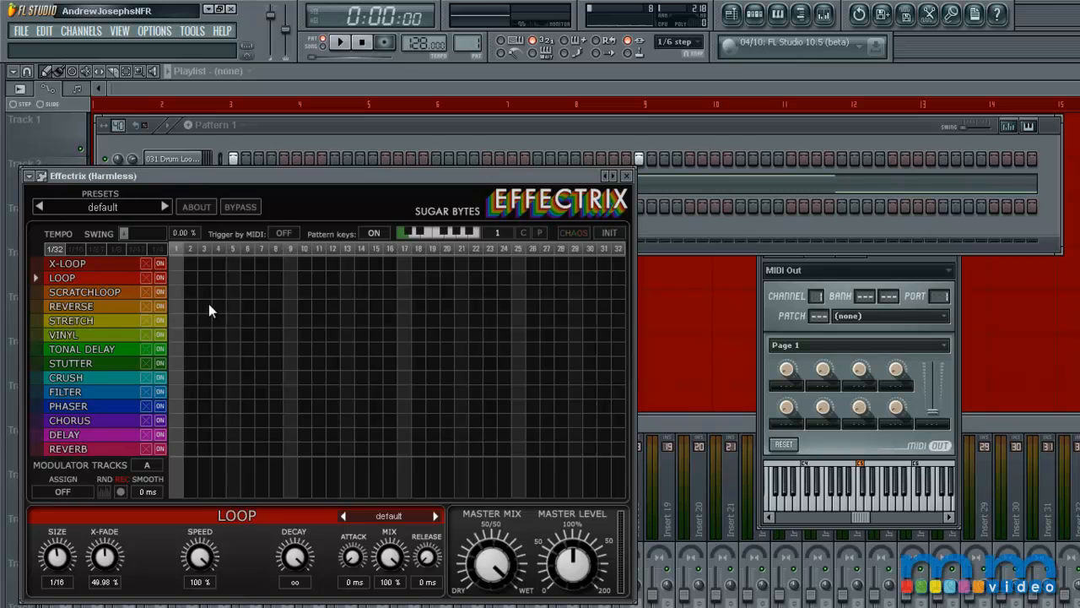
mouse_move(176, 287)
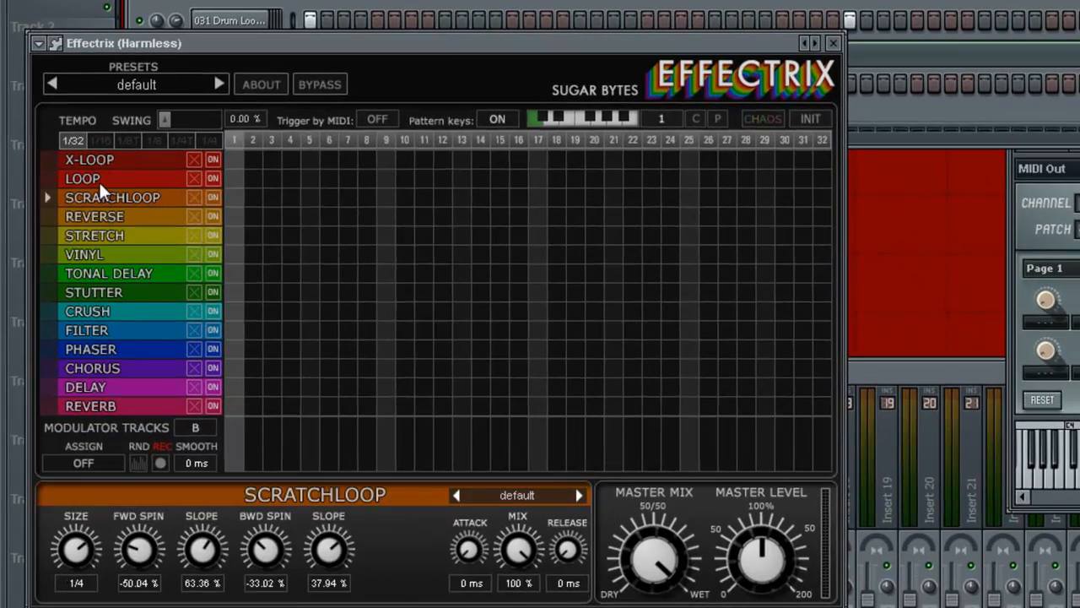
- Set Effectrix to 1/16 steps, then place and remove a trial Loop block
left_click(90, 349)
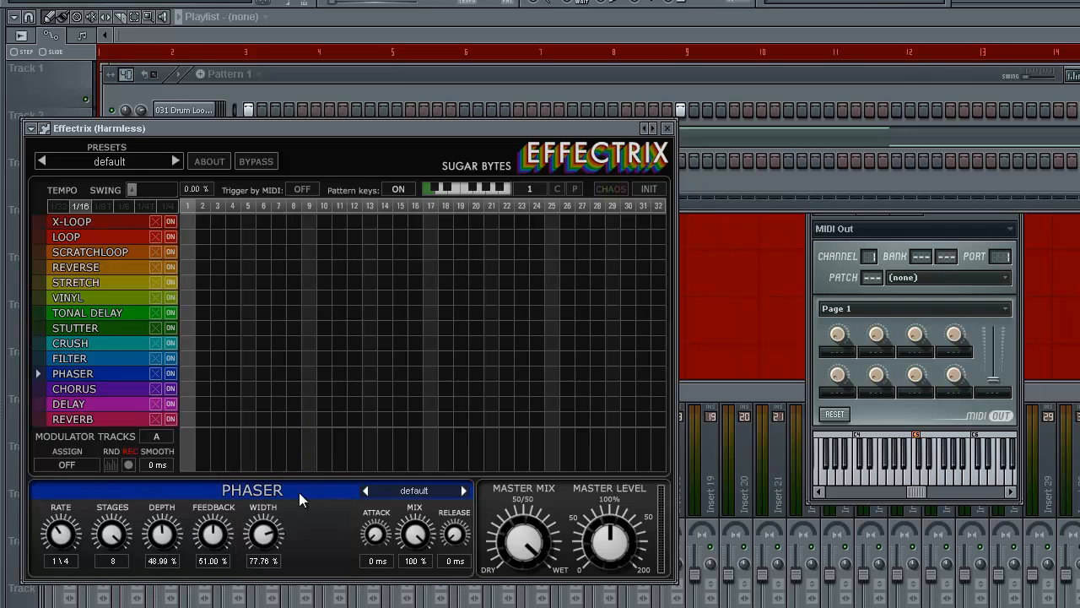
left_click(91, 252)
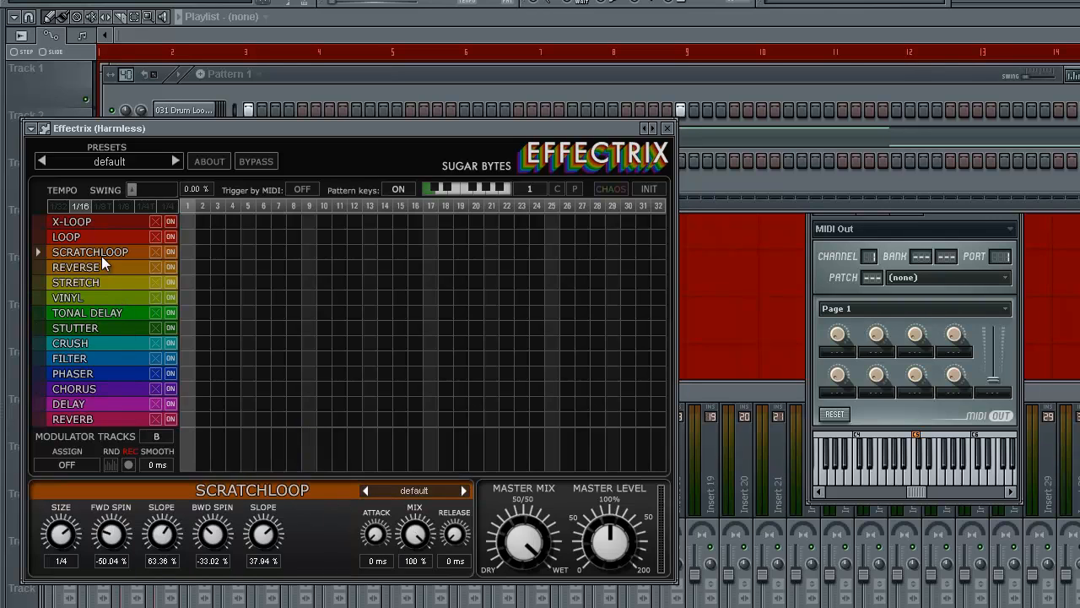
left_click(66, 236)
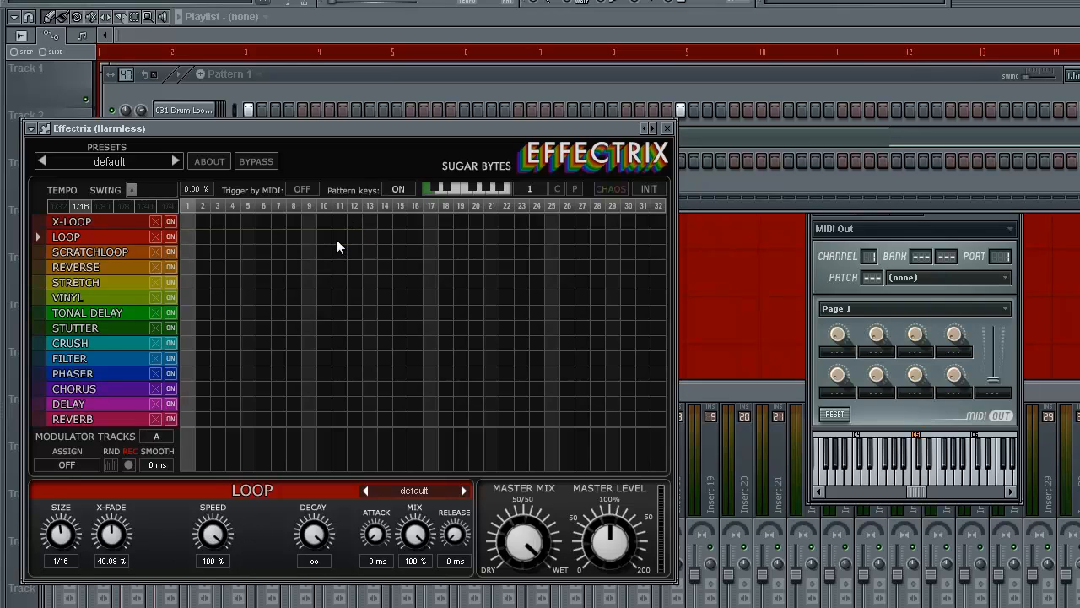
left_click(76, 282)
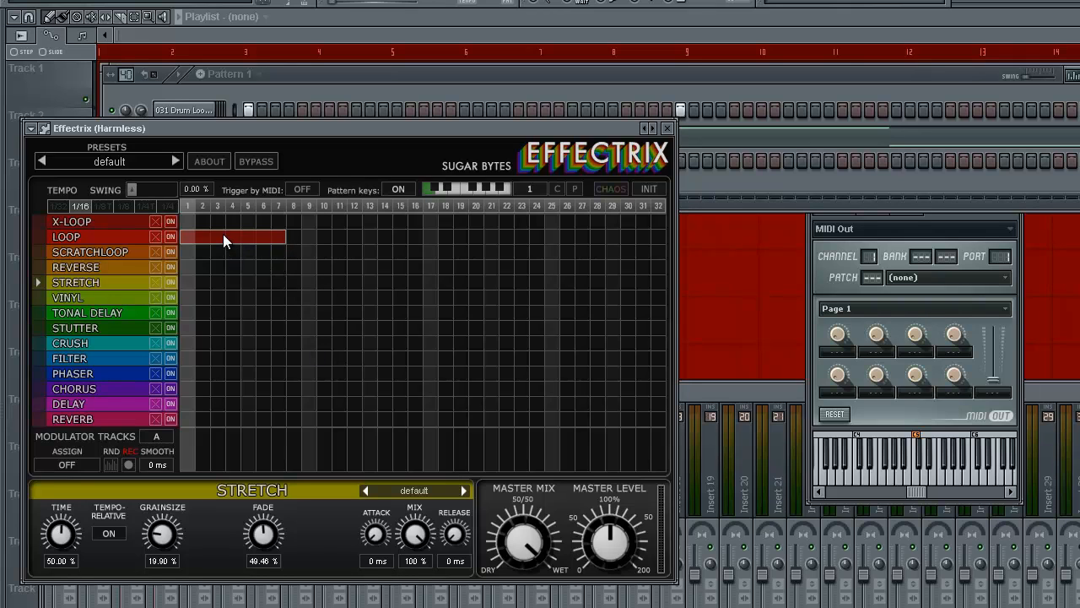
left_click(66, 237)
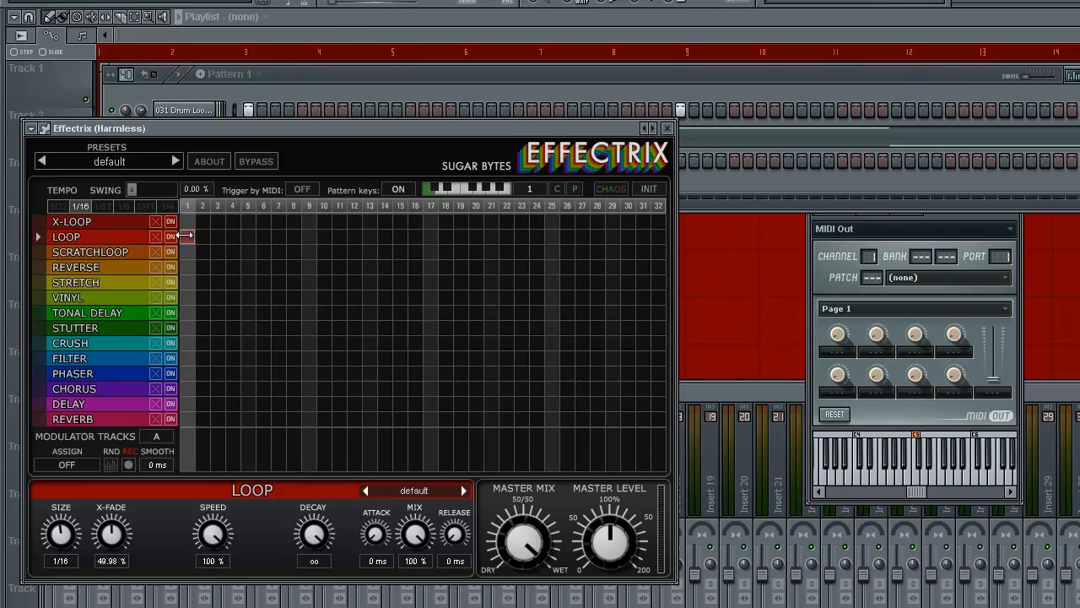
- Switch the Effectrix grid to 1/8 steps and start a Loop block at step 1
left_click_drag(188, 236, 300, 236)
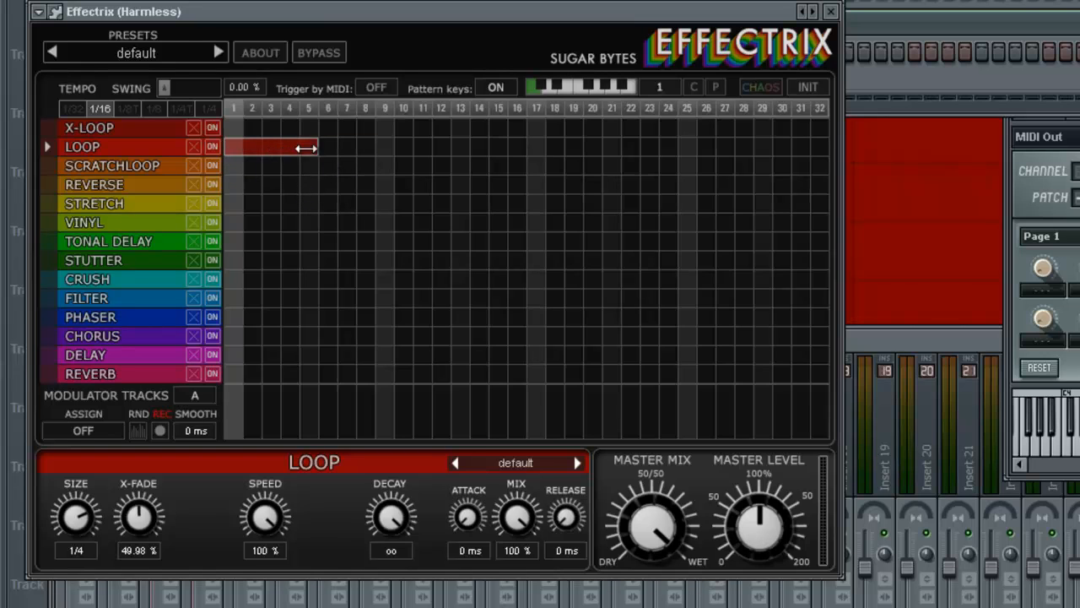
mouse_move(319, 250)
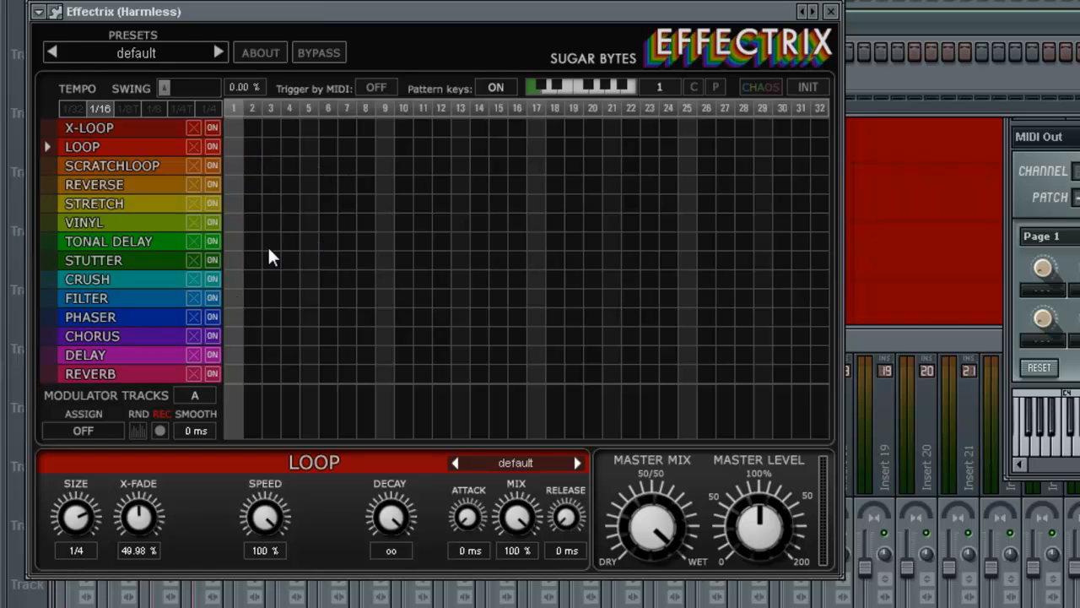
mouse_move(171, 125)
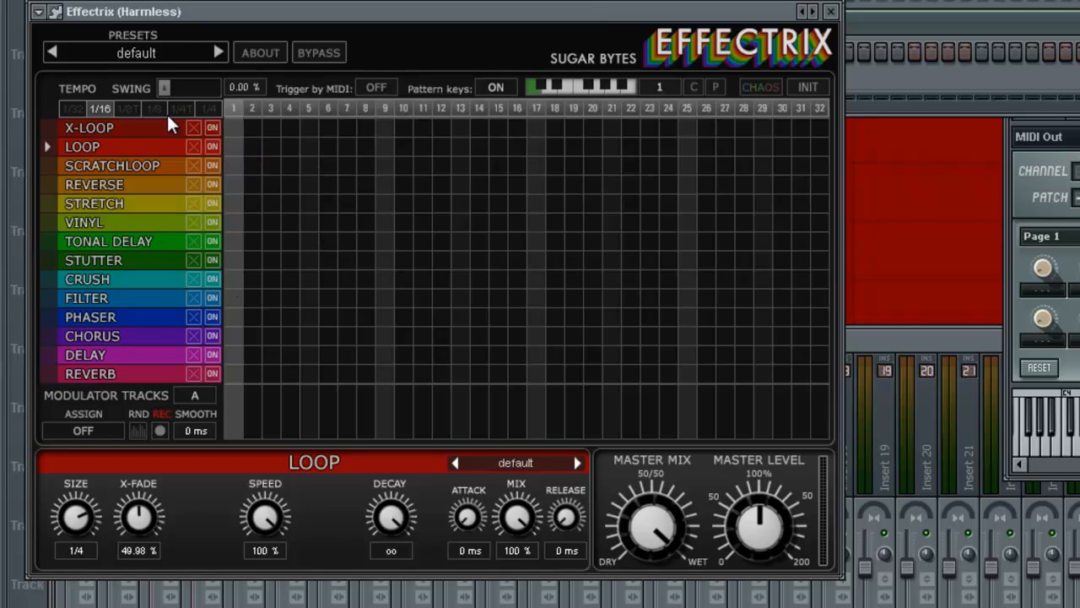
mouse_move(238, 139)
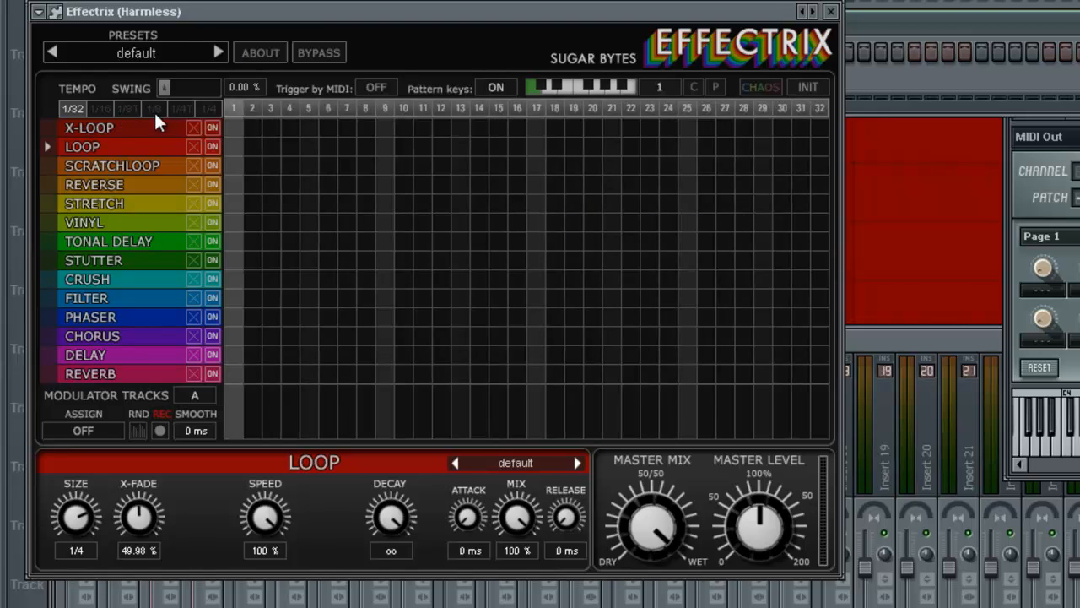
left_click(154, 108)
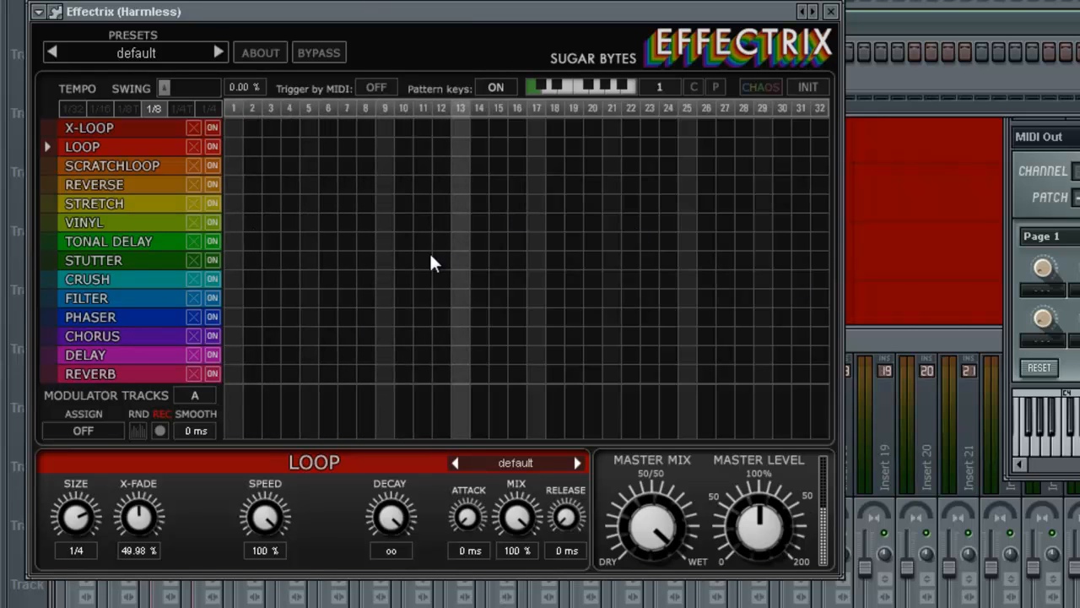
mouse_move(739, 171)
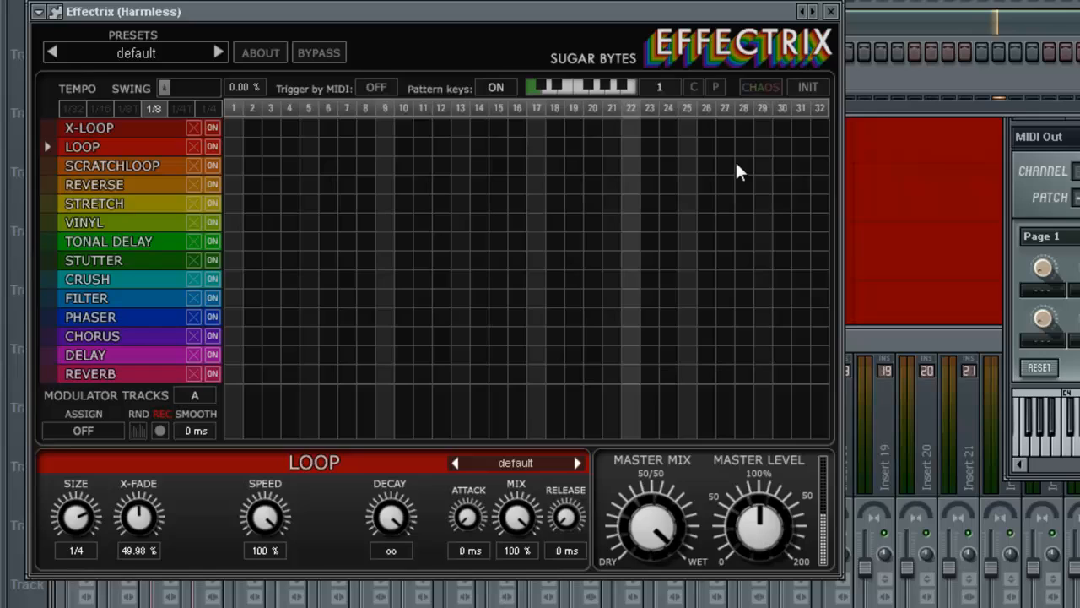
left_click(180, 109)
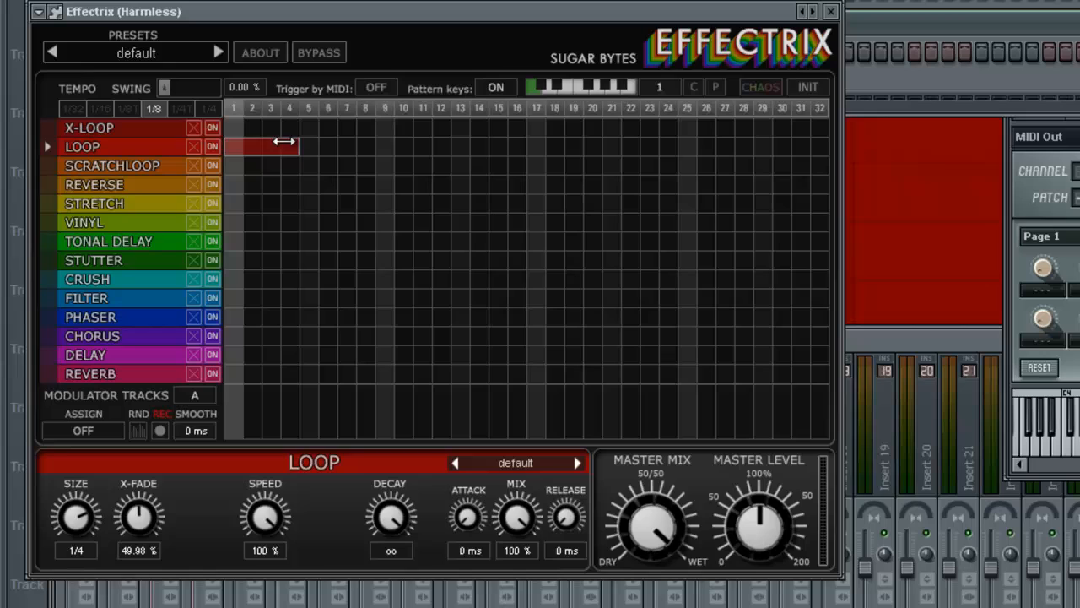
- Draw Loop blocks over steps 1–5 and 9–13, with Scratchloop hits at steps 6 and 14
left_click_drag(287, 146, 317, 146)
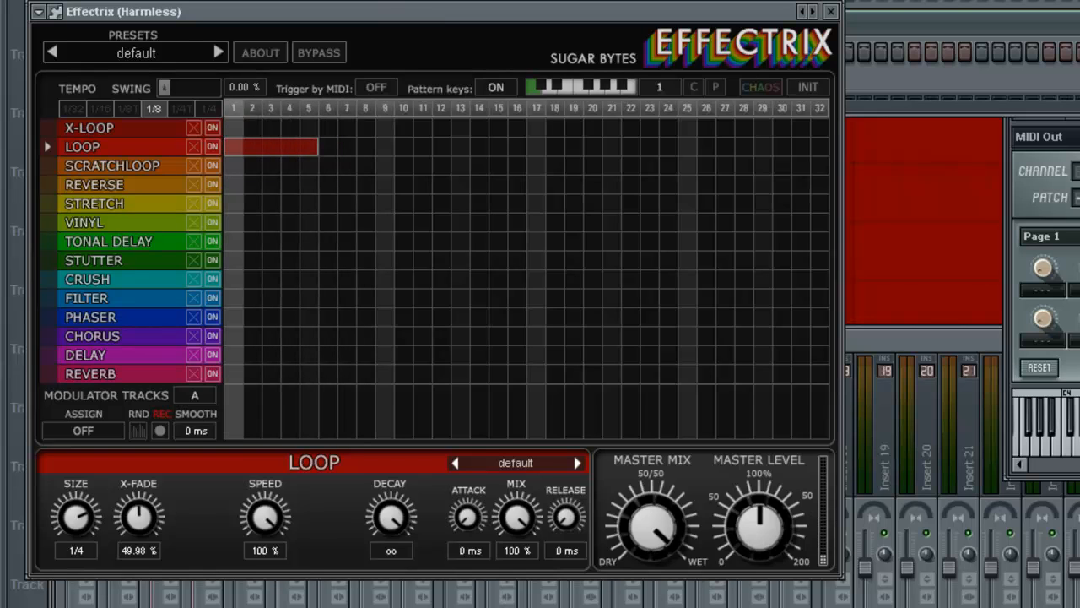
left_click(112, 166)
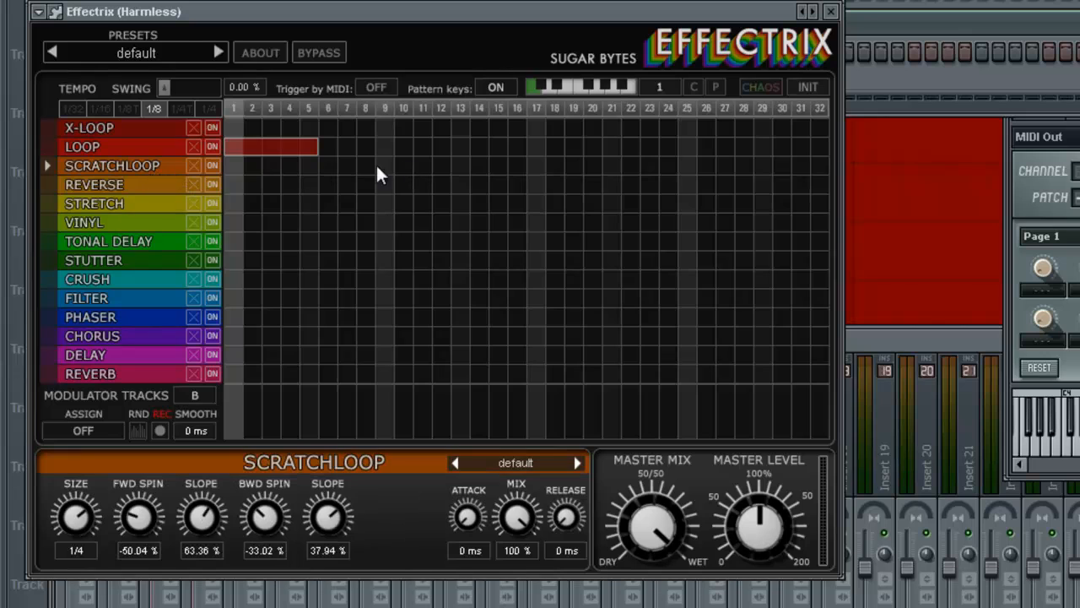
left_click(327, 165)
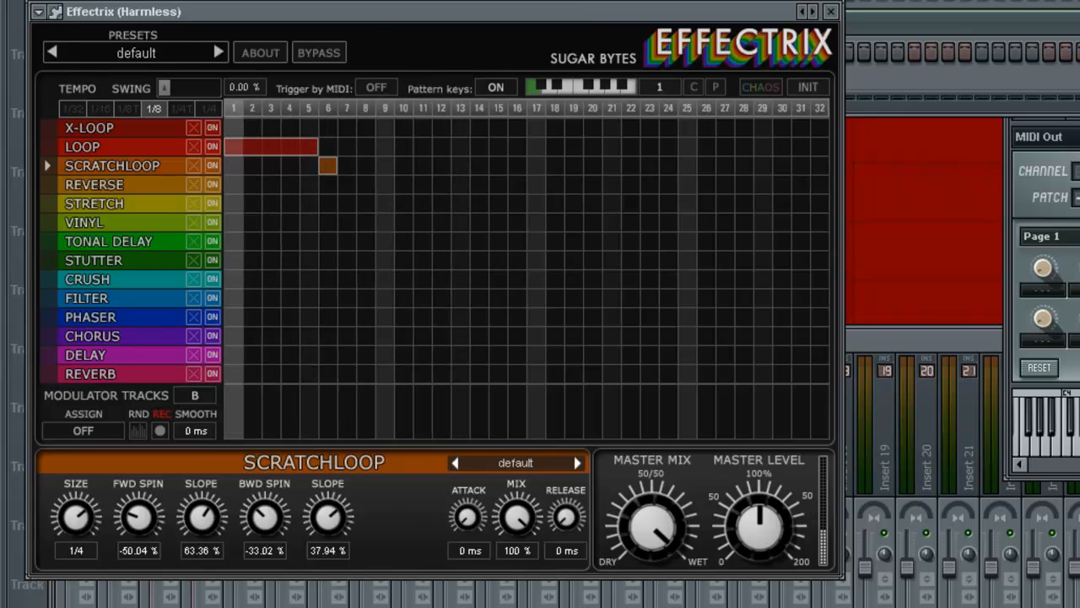
left_click_drag(374, 146, 468, 146)
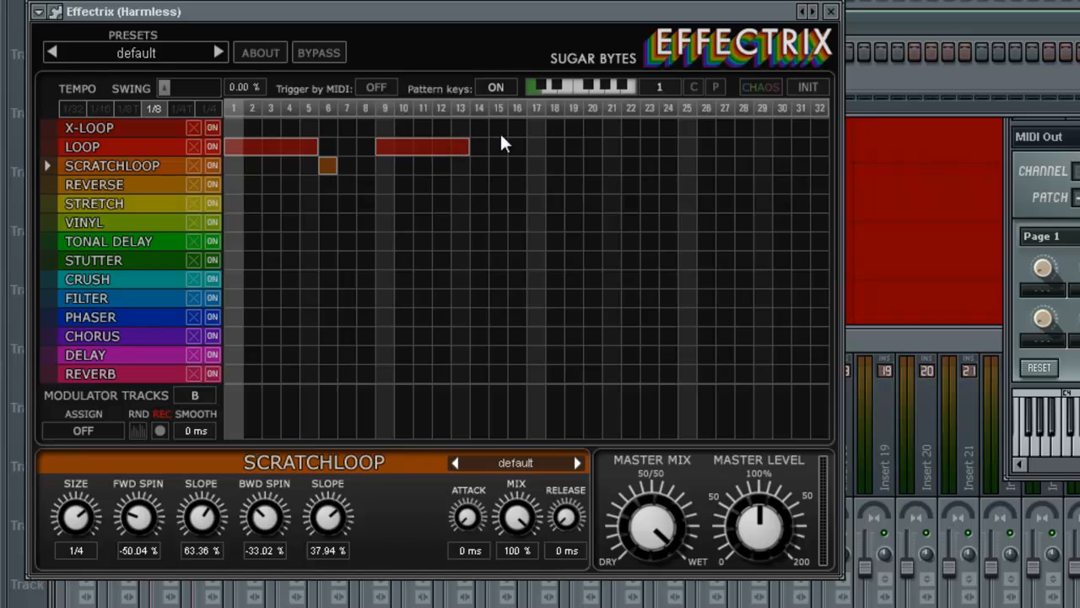
left_click(479, 166)
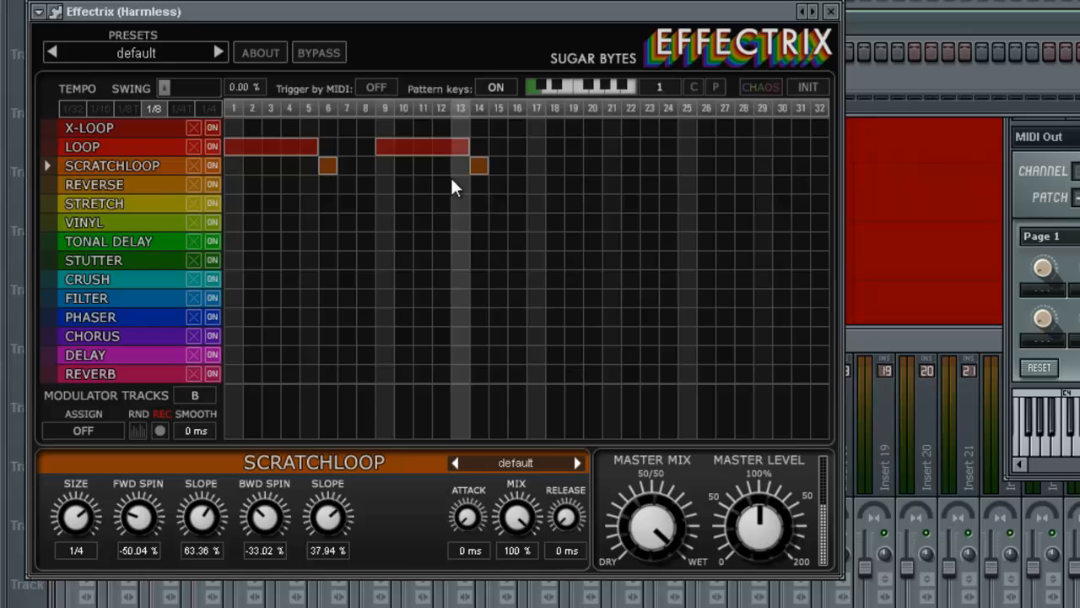
mouse_move(338, 115)
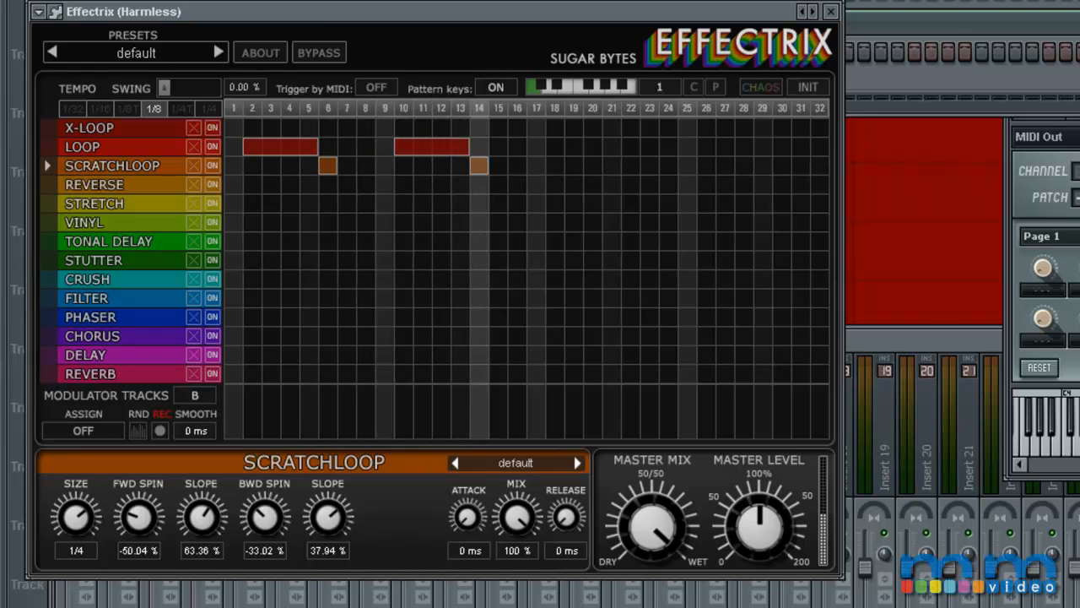
left_click(82, 146)
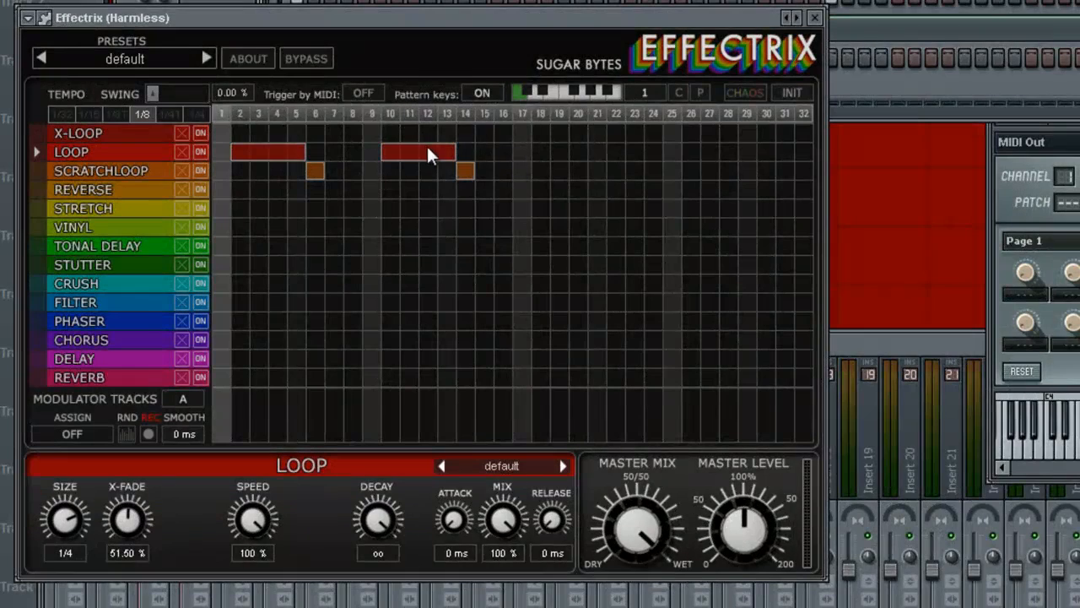
- Draw an X-Loop block across steps 7–8
left_click(78, 132)
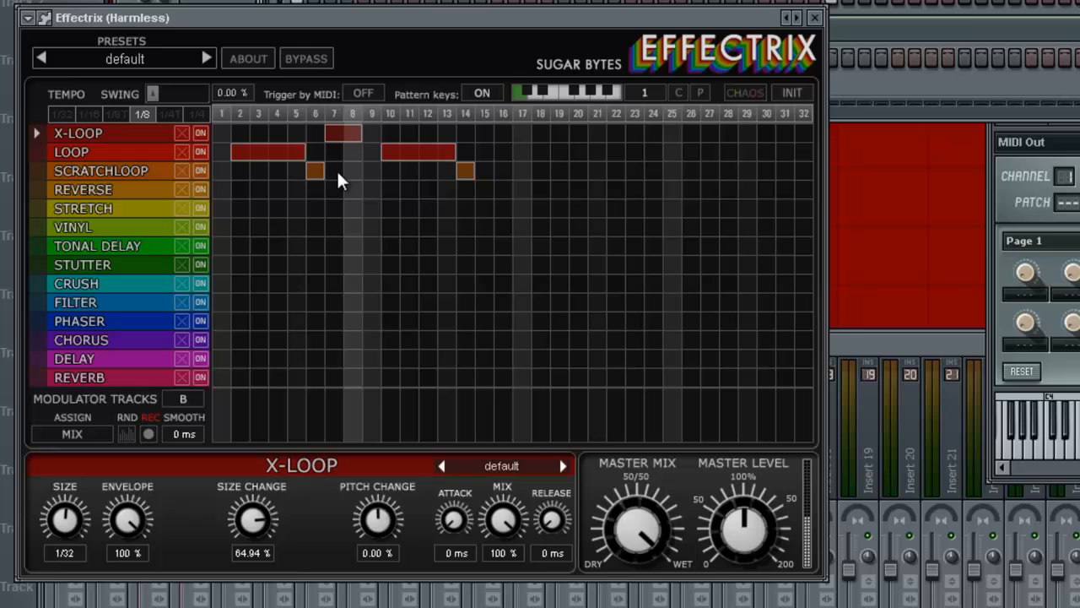
mouse_move(152, 253)
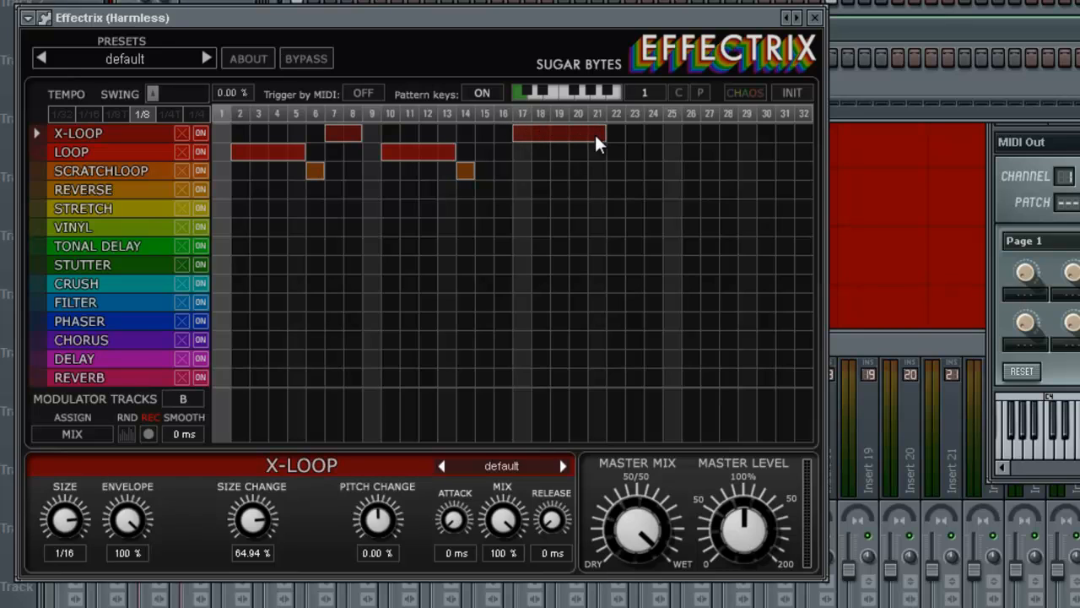
- Add a Scratchloop at step 22, stretch X-Loop over steps 17–20, pitch −61%
left_click(615, 172)
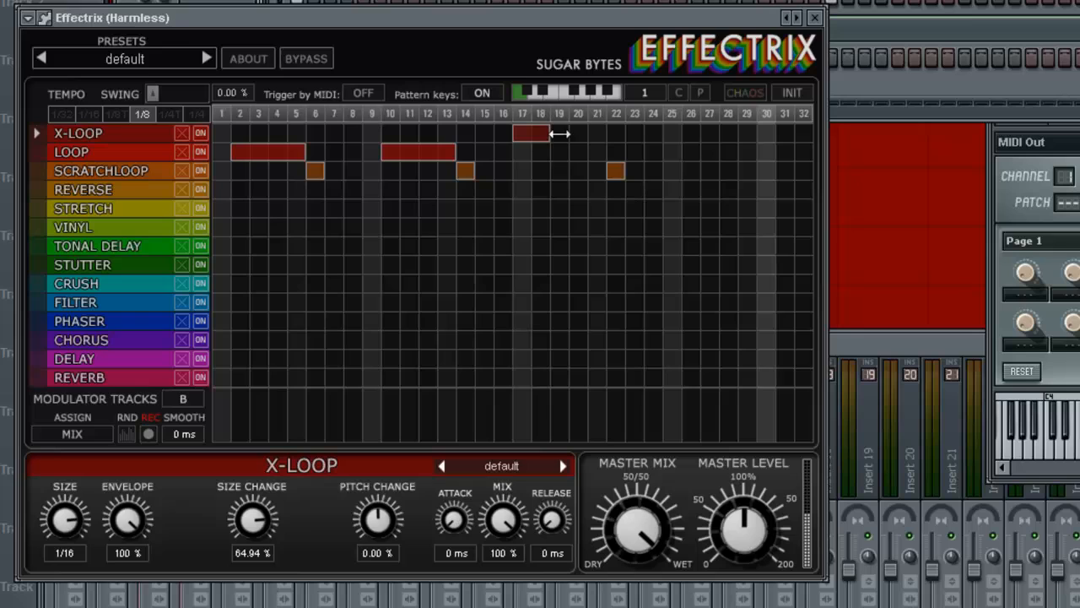
left_click_drag(549, 133, 582, 134)
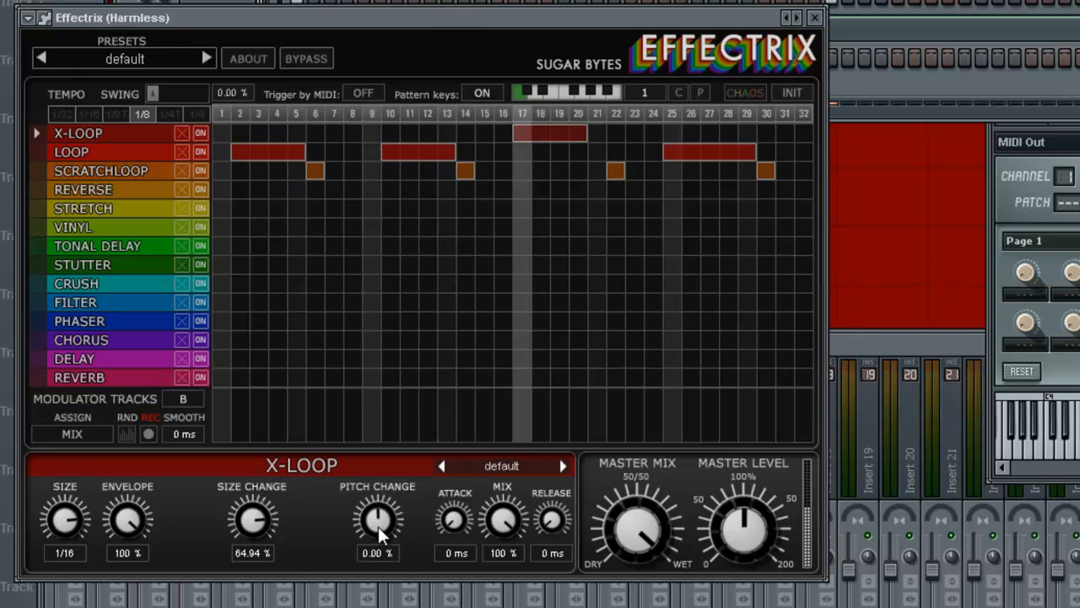
left_click_drag(377, 520, 377, 549)
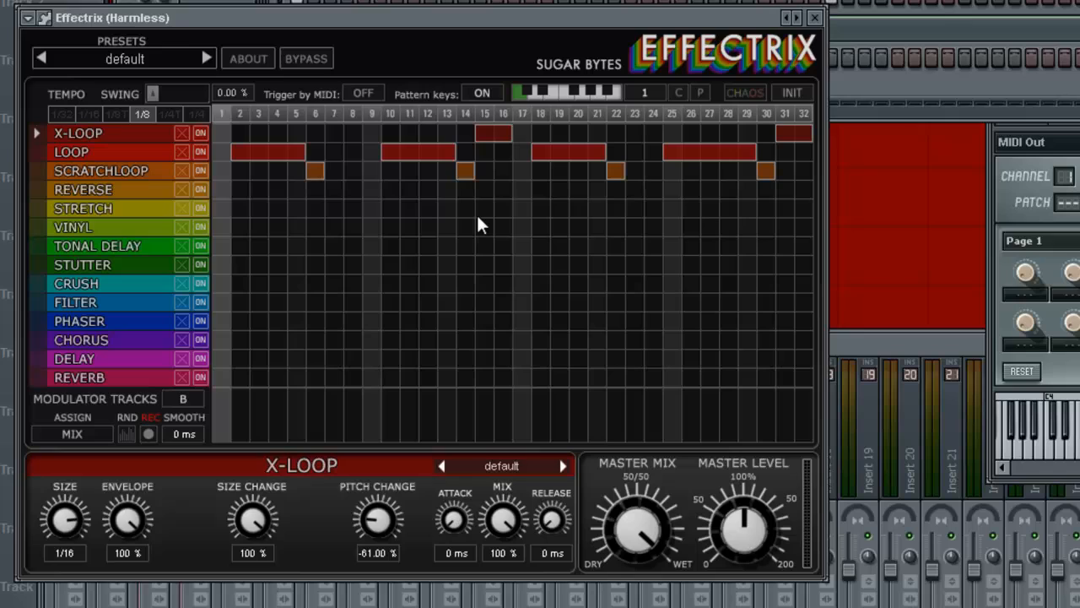
mouse_move(497, 234)
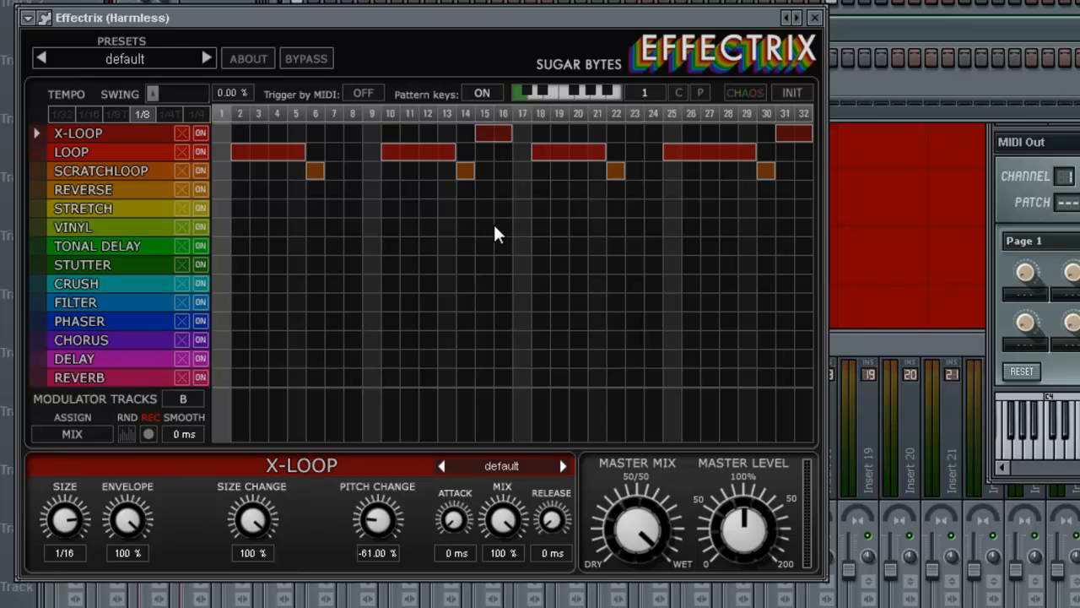
mouse_move(470, 253)
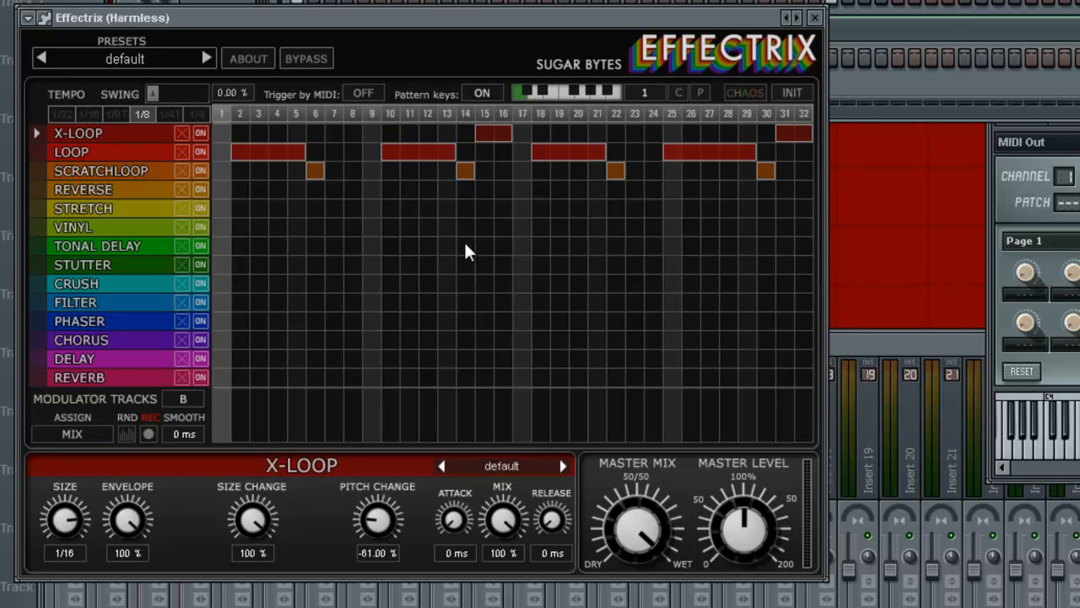